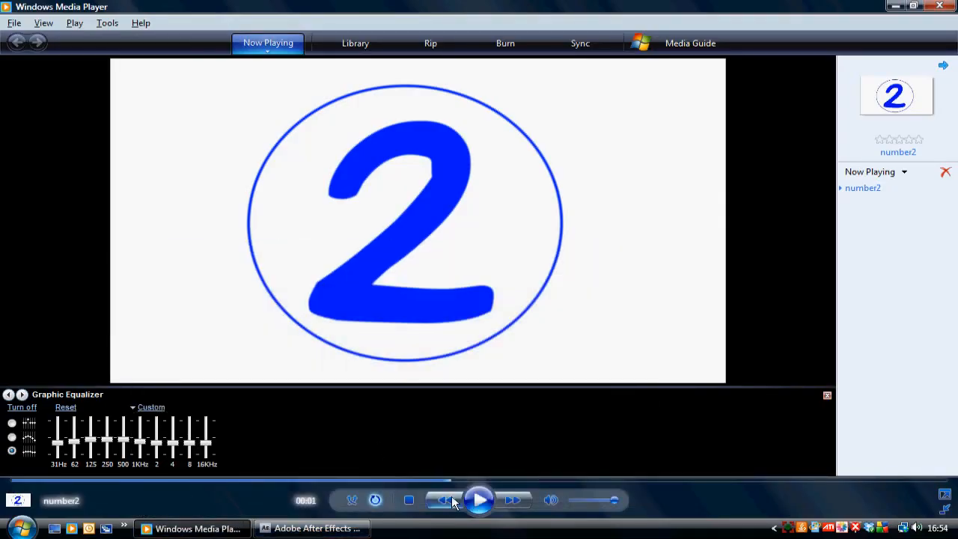
- Play the finished soldier clip and pause it partway through
click(479, 500)
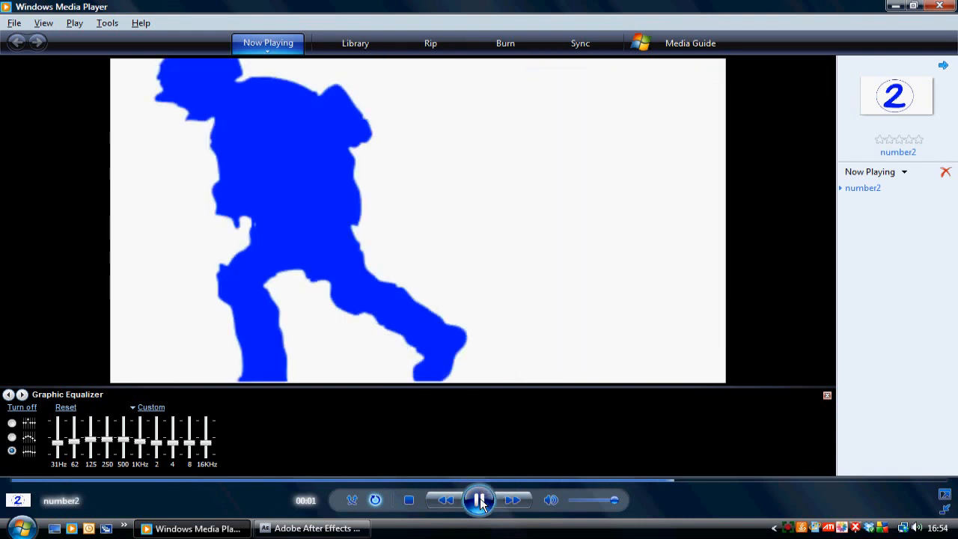
click(479, 501)
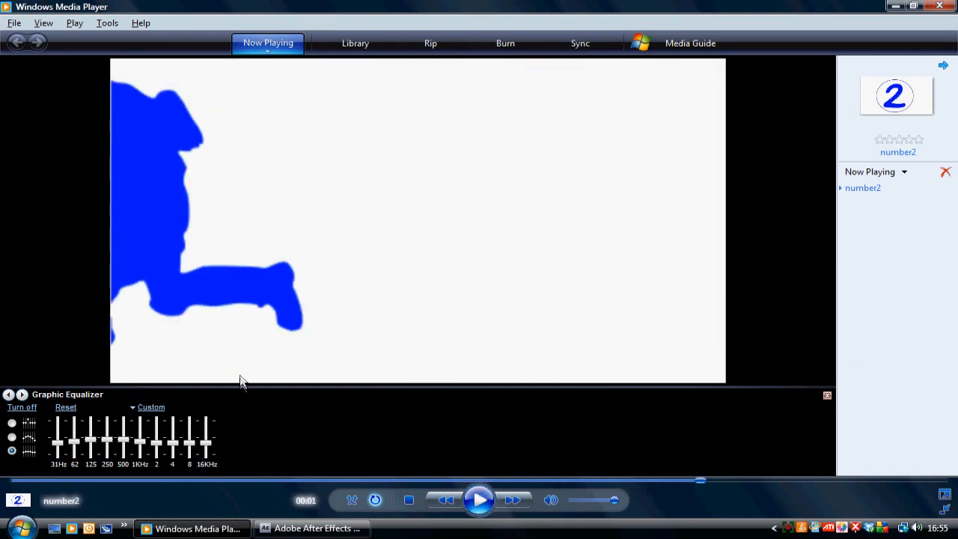
mouse_move(78, 241)
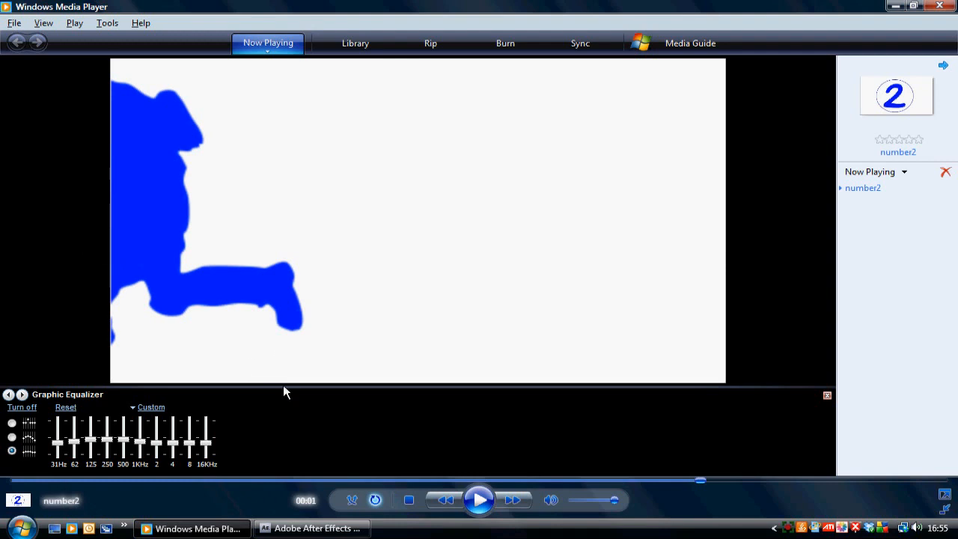
mouse_move(461, 371)
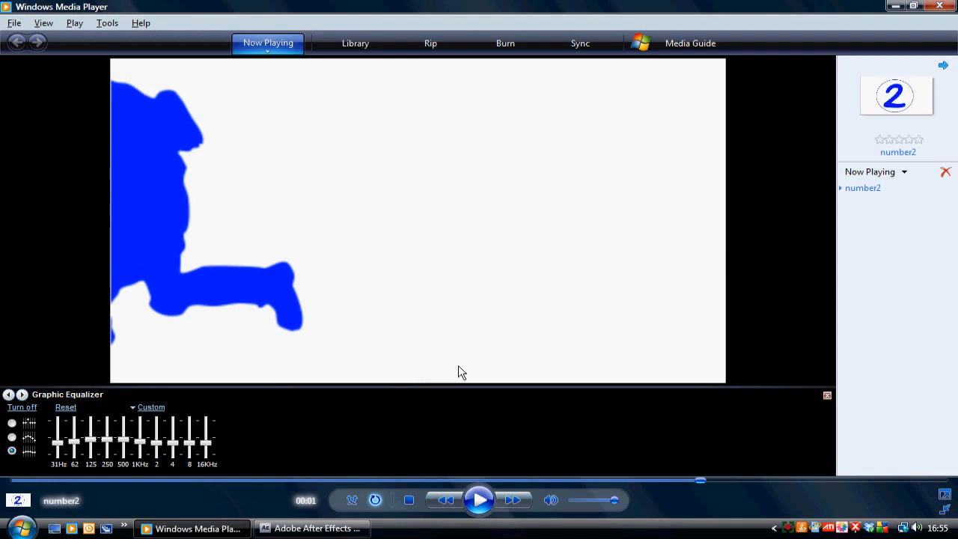
mouse_move(446, 496)
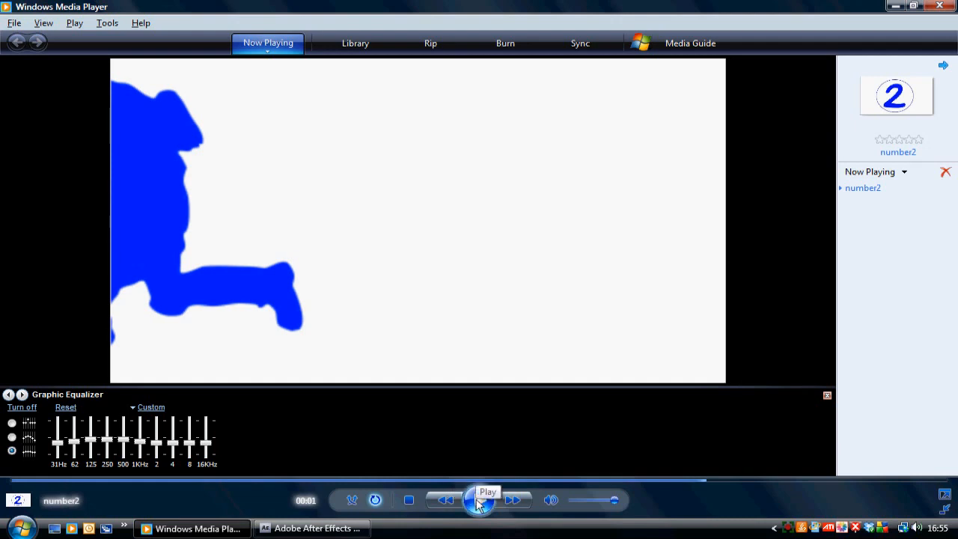
mouse_move(447, 500)
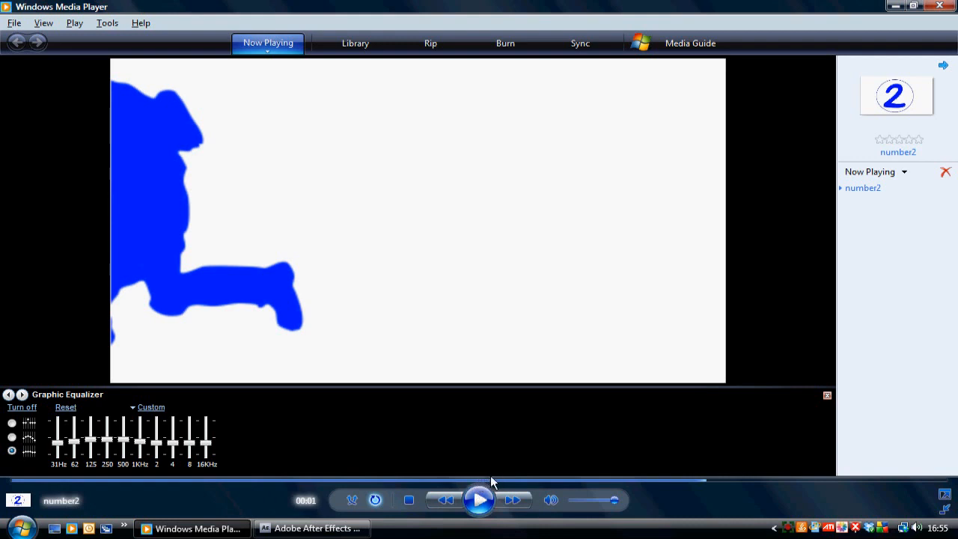
mouse_move(701, 485)
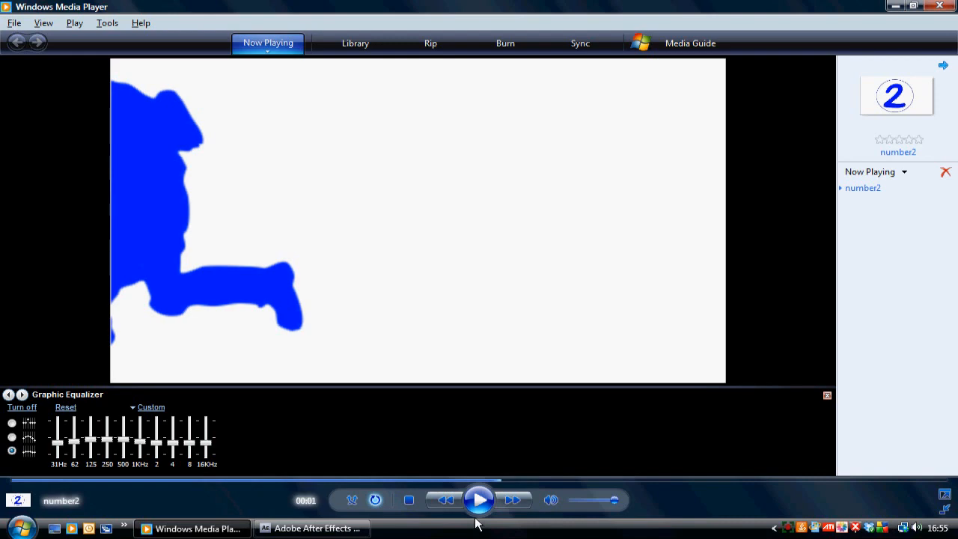
- Minimise After Effects to the desktop and select the transition man video file
click(311, 528)
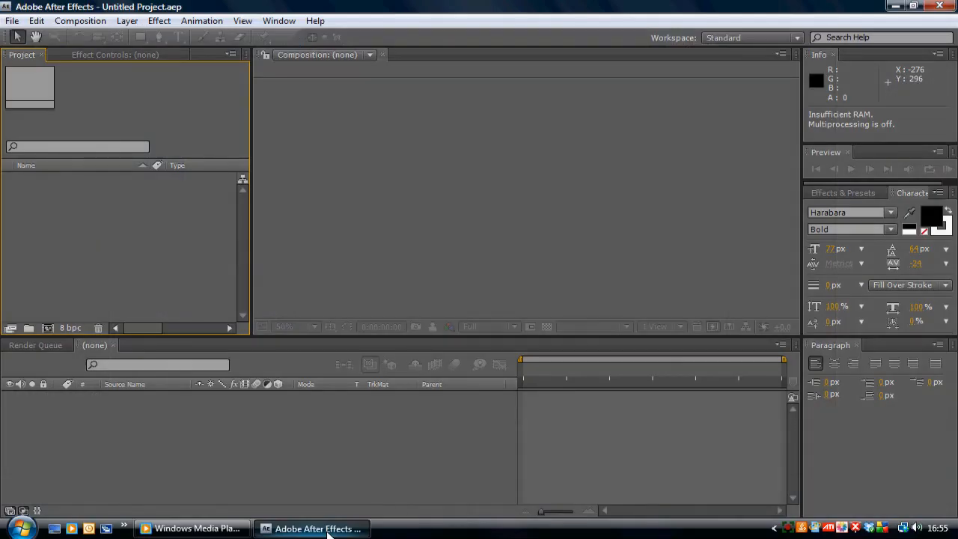
click(191, 529)
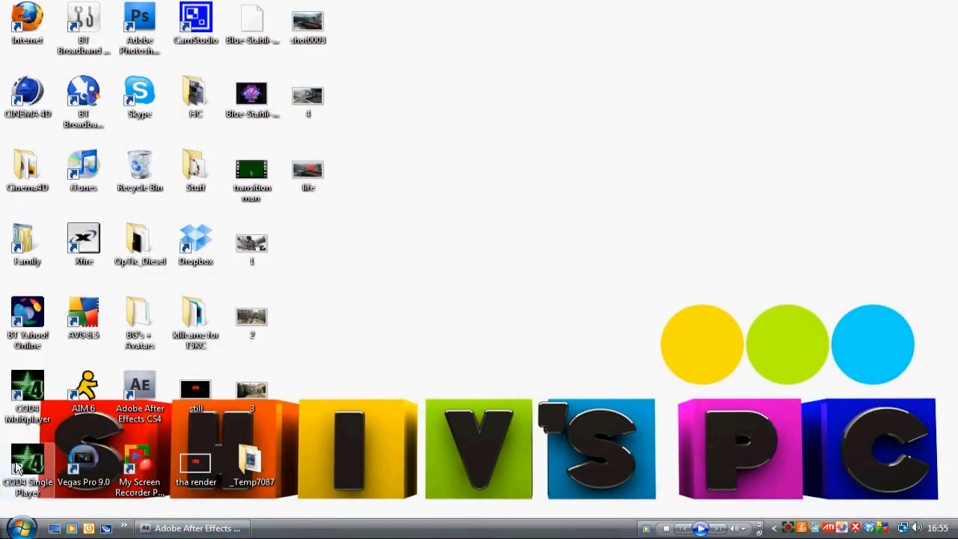
mouse_move(242, 258)
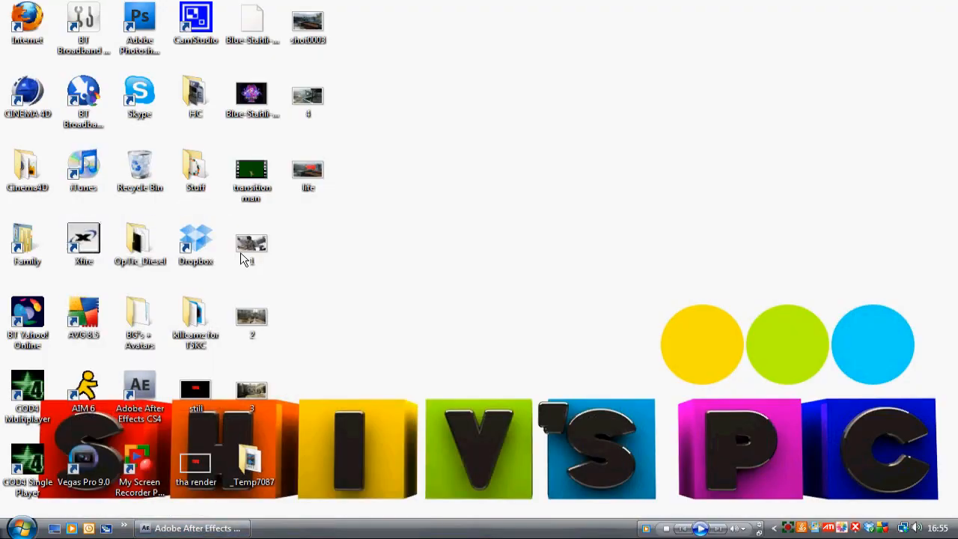
mouse_move(281, 201)
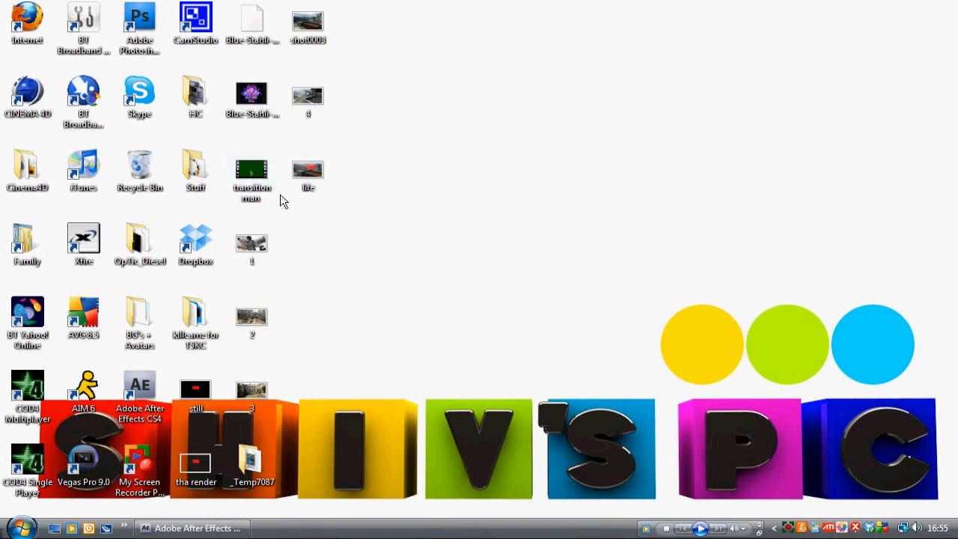
mouse_move(327, 202)
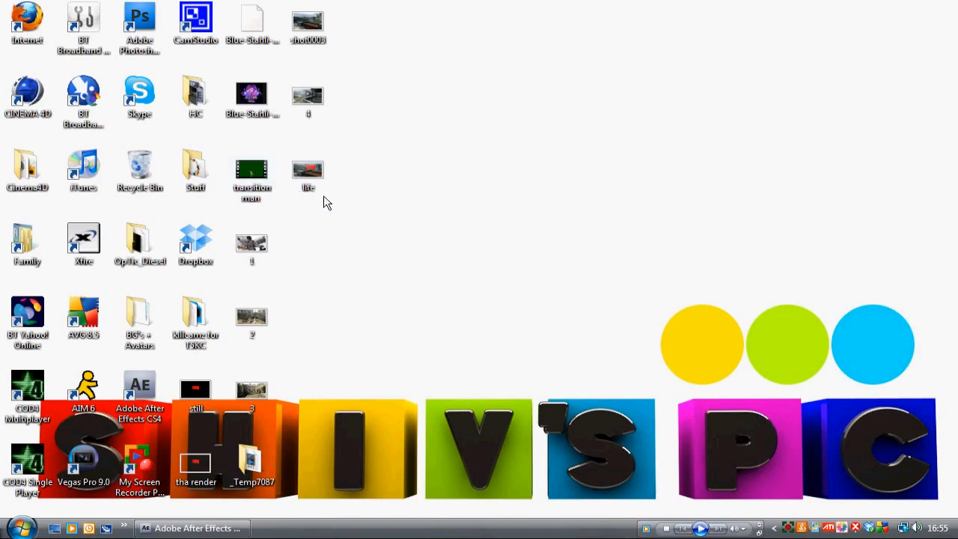
click(252, 168)
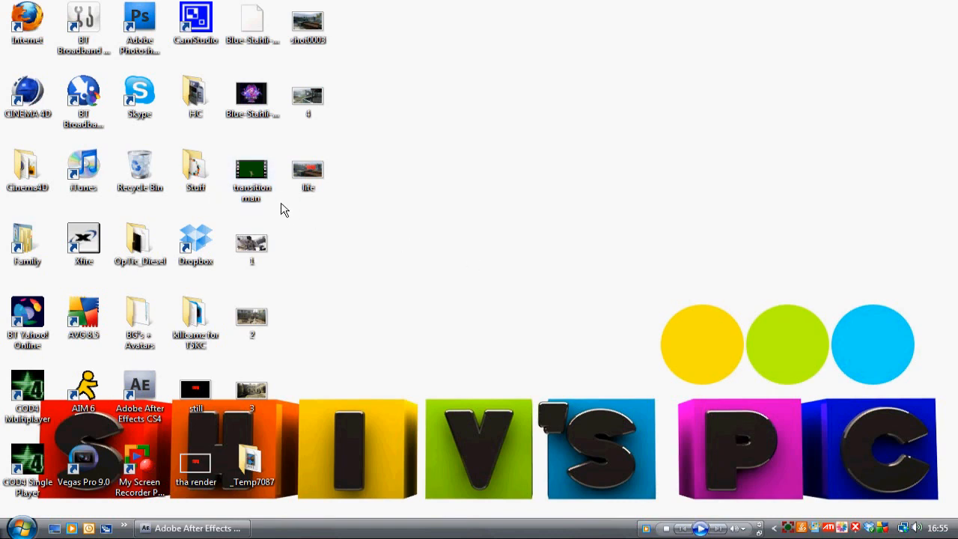
mouse_move(15, 401)
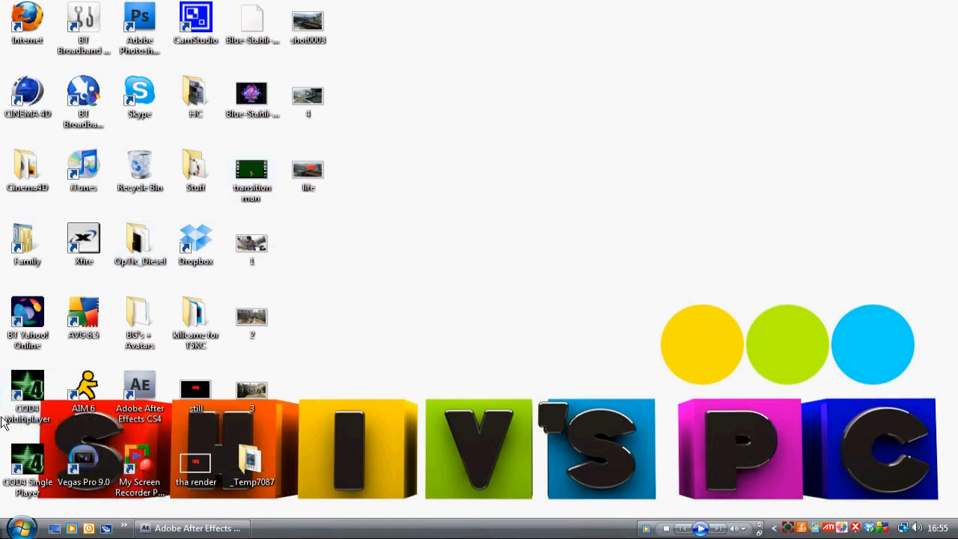
mouse_move(27, 387)
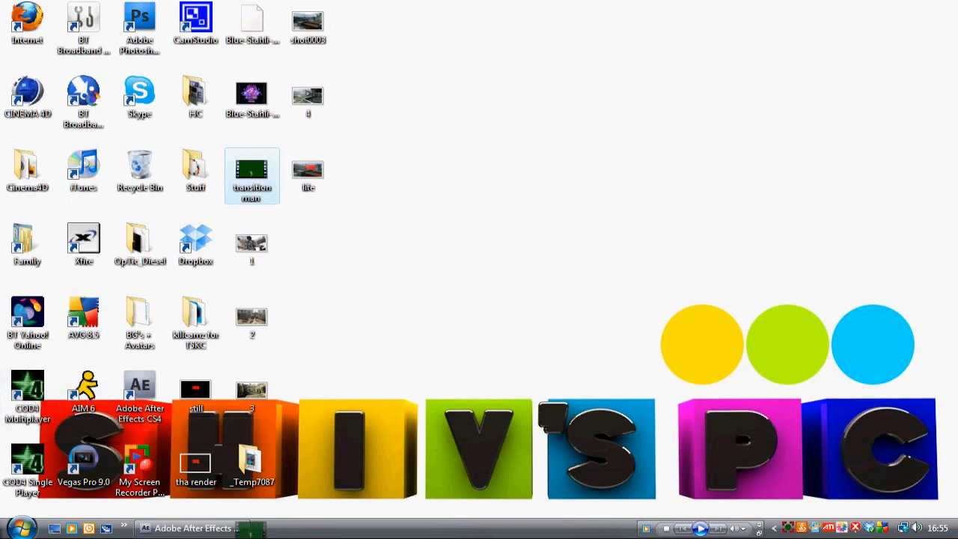
- Create a new HDV 720 29.97 composition, Comp 1, at 1280×720 for the imported footage
click(191, 527)
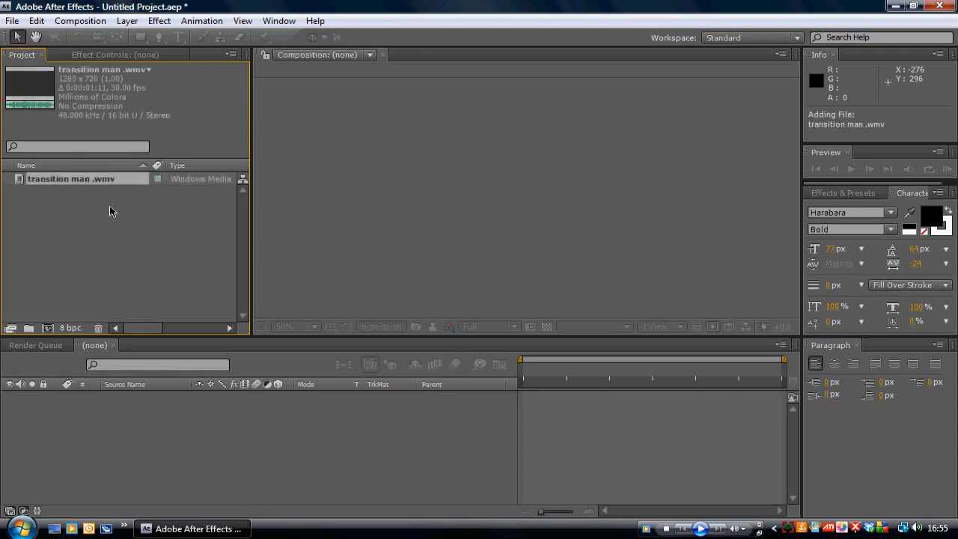
right_click(111, 211)
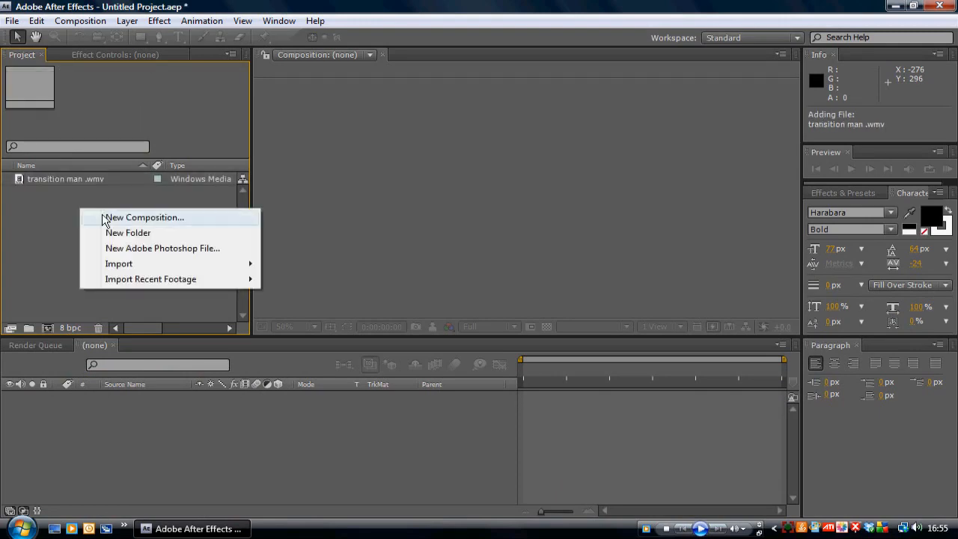
click(12, 21)
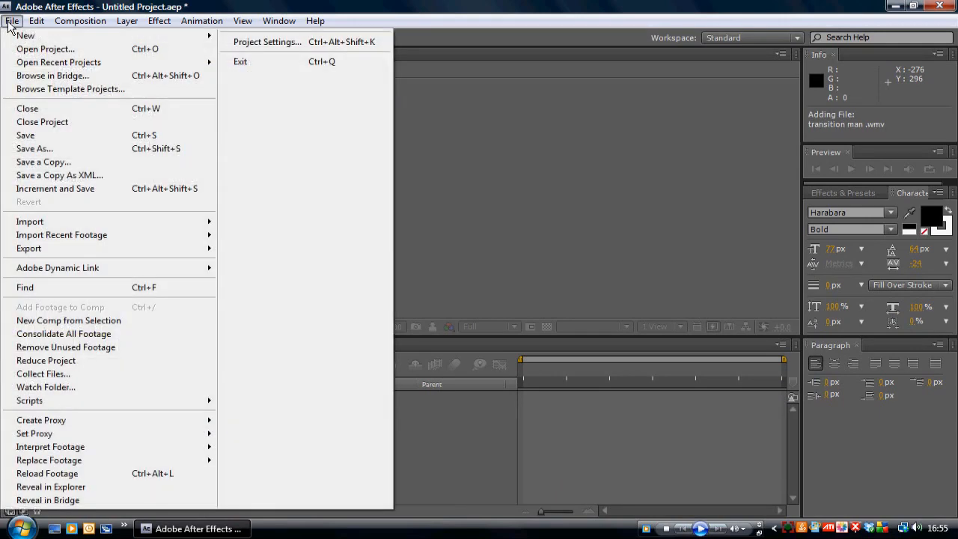
click(80, 21)
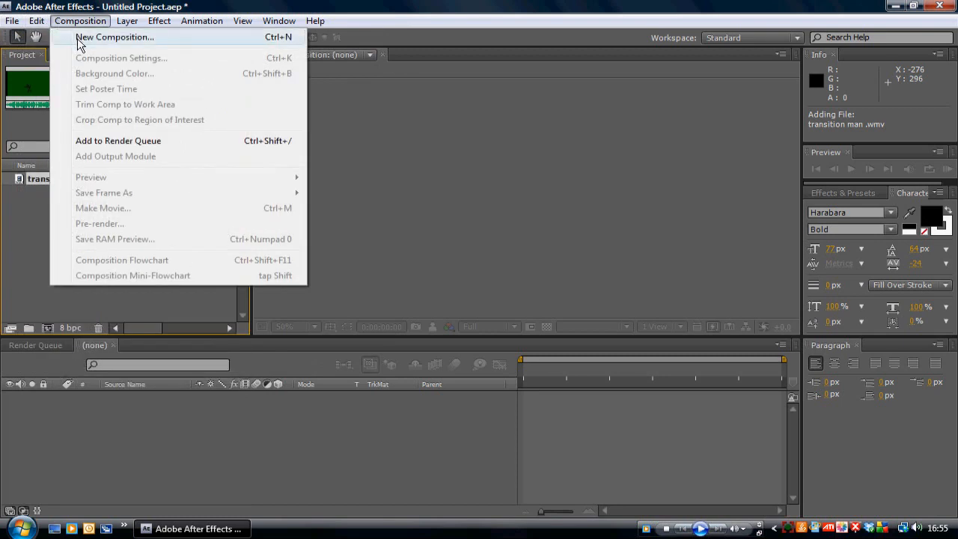
click(114, 36)
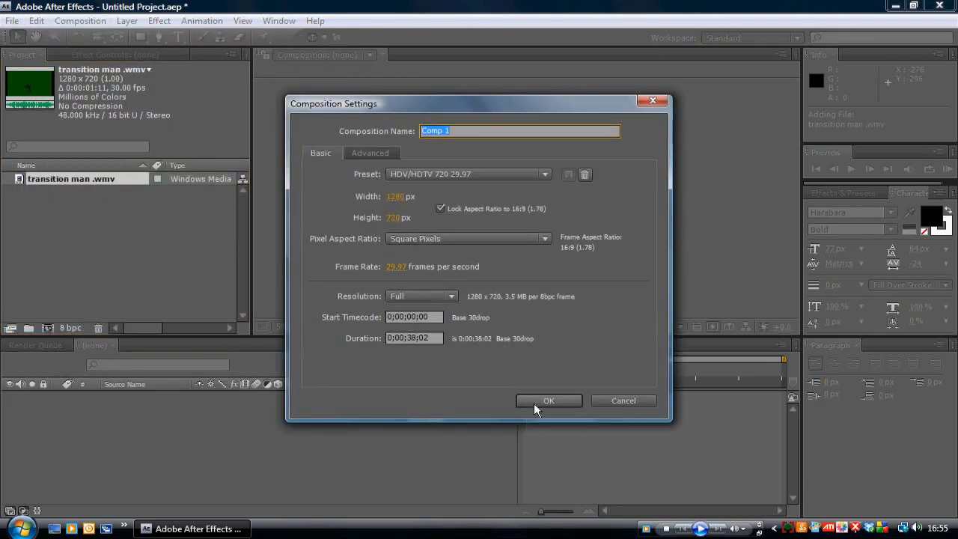
click(548, 401)
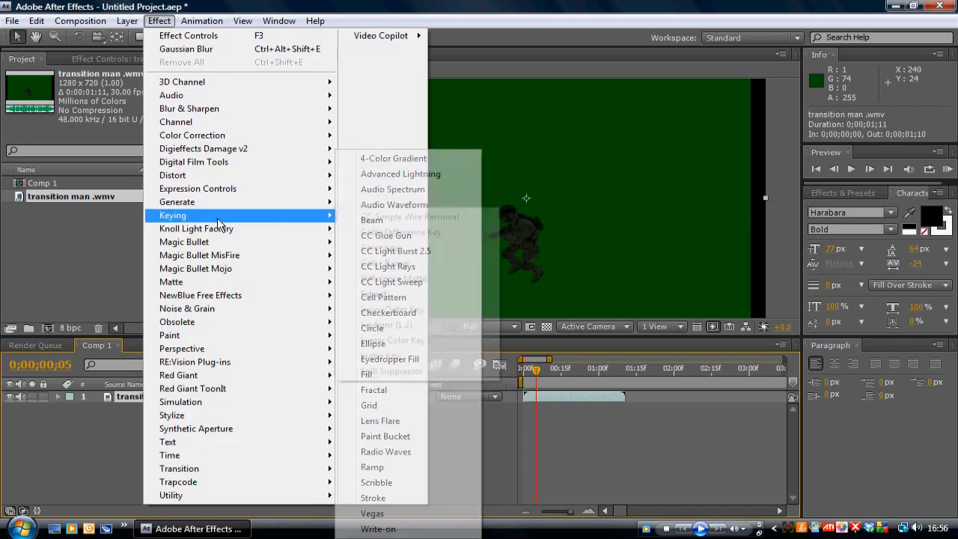
- Apply Keylight to the footage and raise Screen Gain to key out the green
click(393, 219)
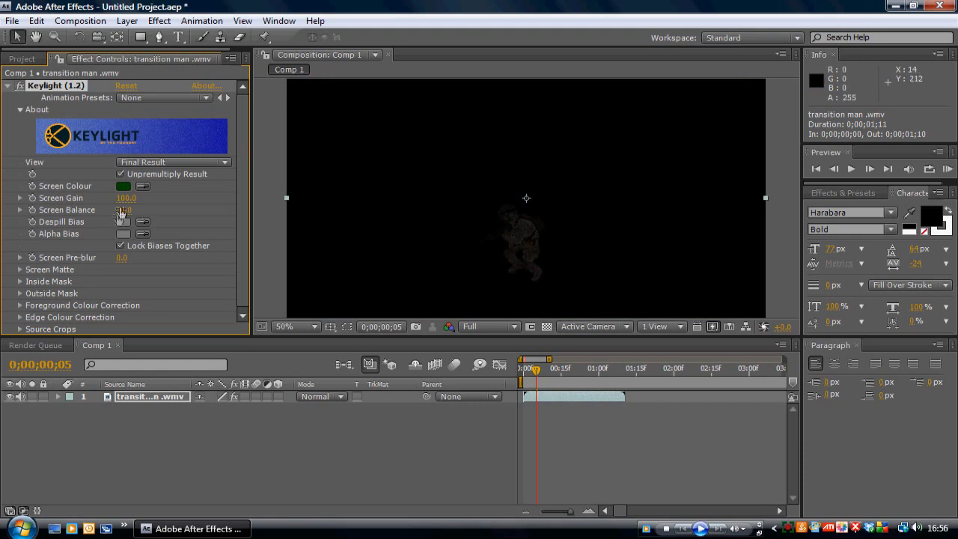
click(123, 209)
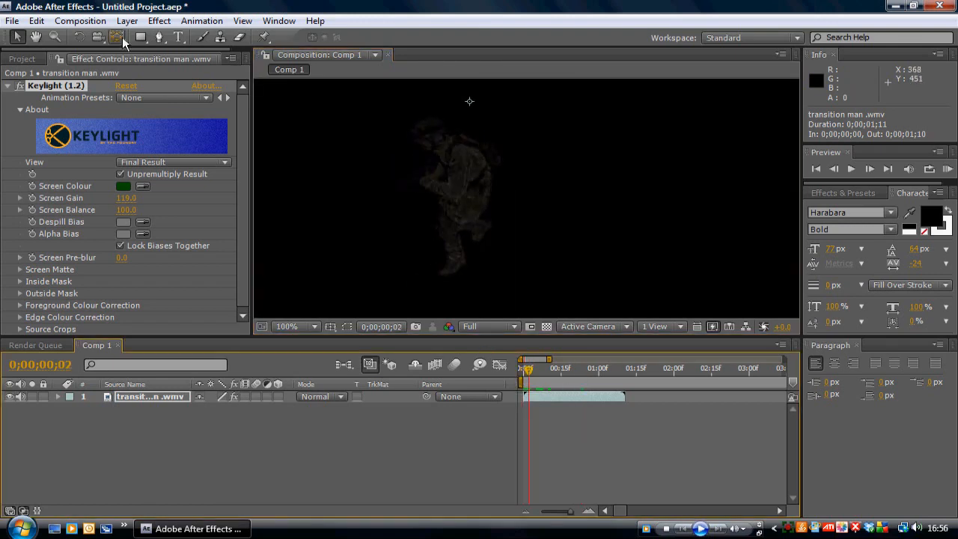
- Run Layer > Auto-trace on the keyed soldier layer to generate masks
click(126, 21)
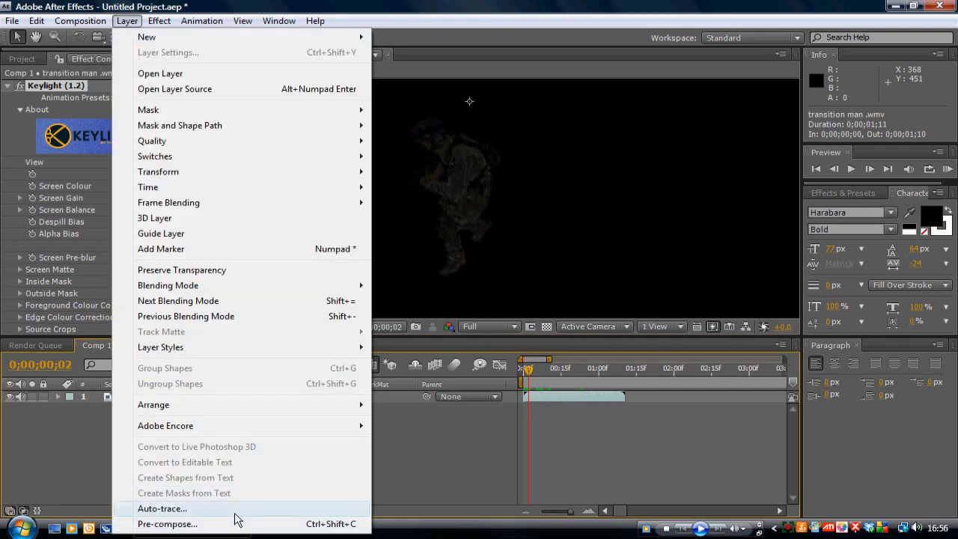
click(162, 509)
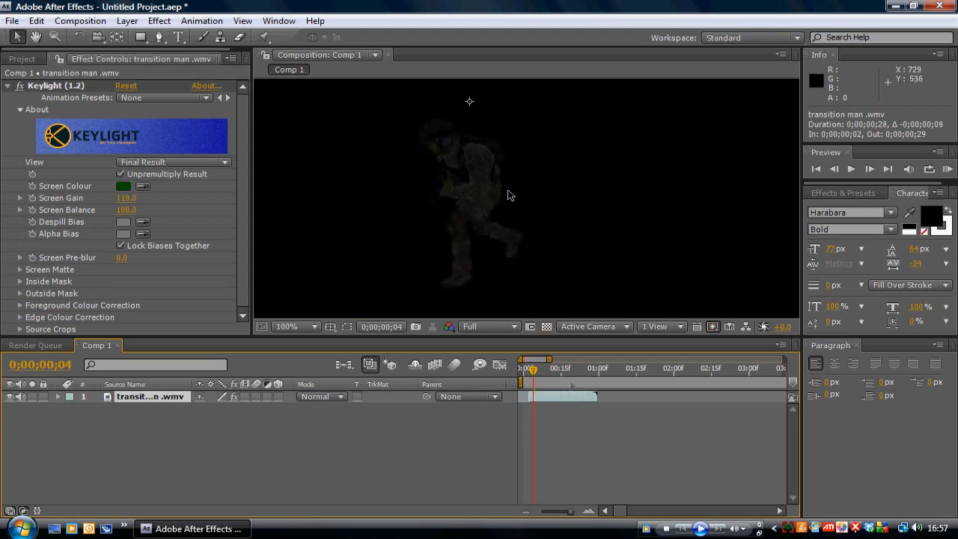
- Zoom the timeline onto the opening frames and trim the soldier layer to 19 frames
click(36, 21)
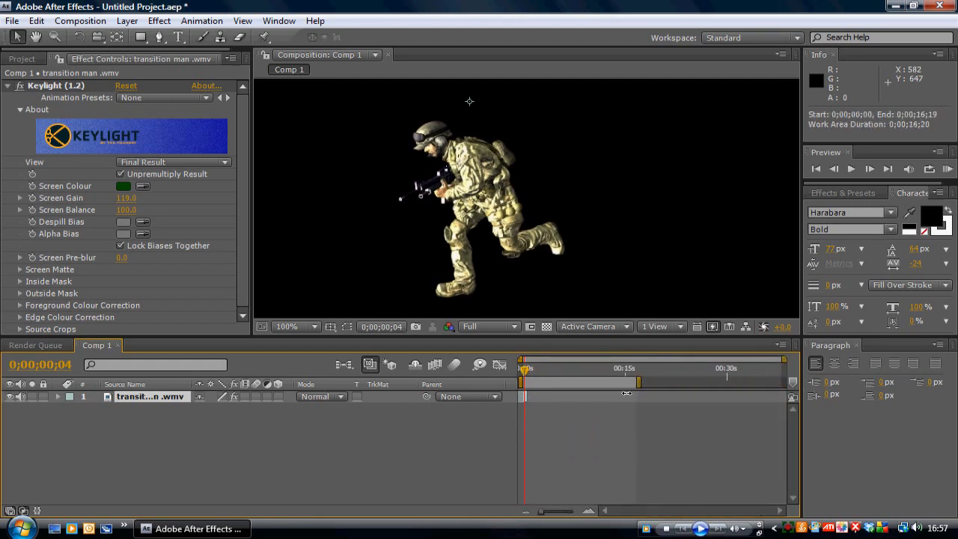
drag(641, 384, 781, 383)
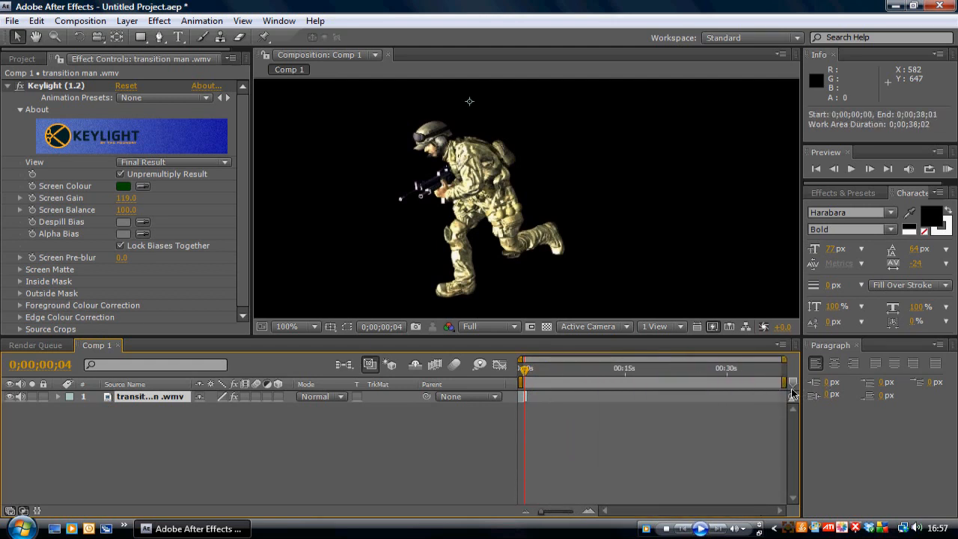
drag(786, 383, 531, 384)
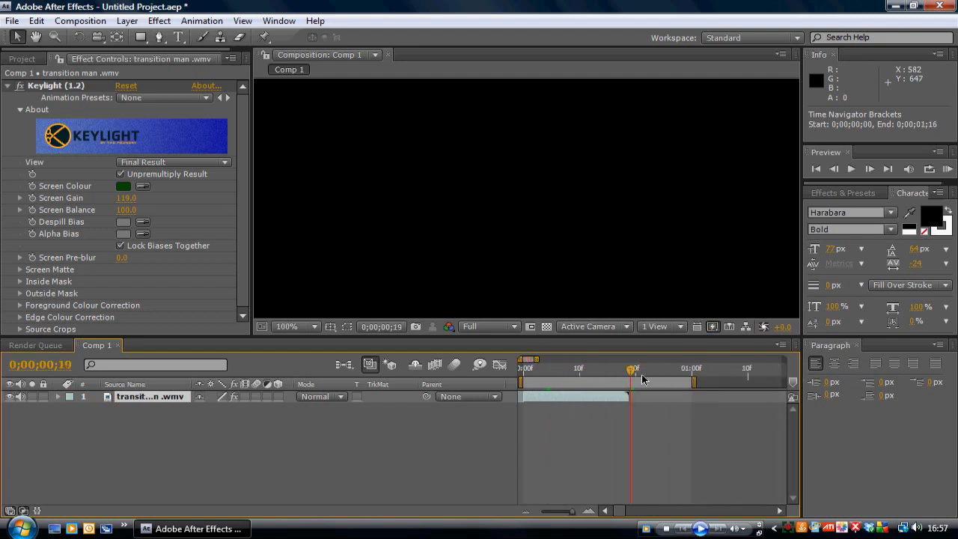
drag(692, 381, 635, 380)
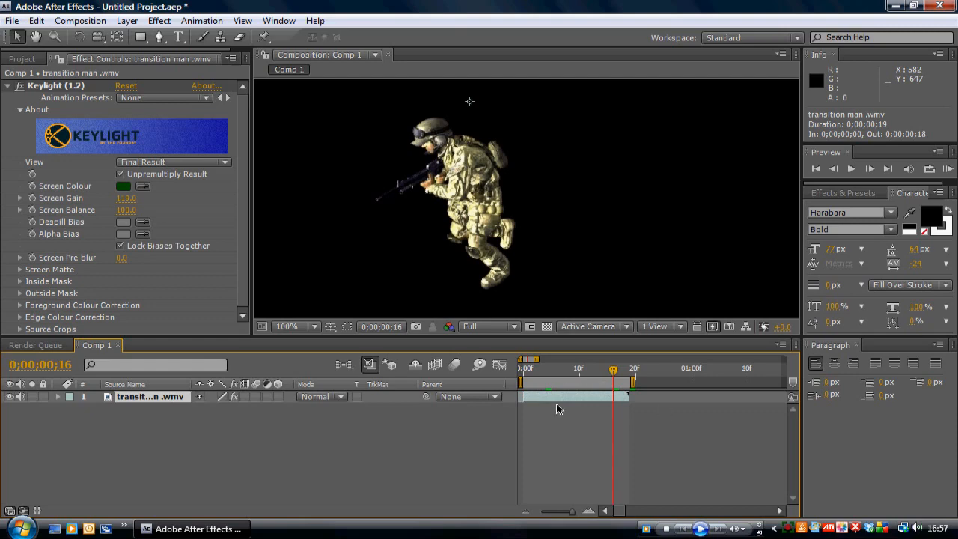
mouse_move(183, 59)
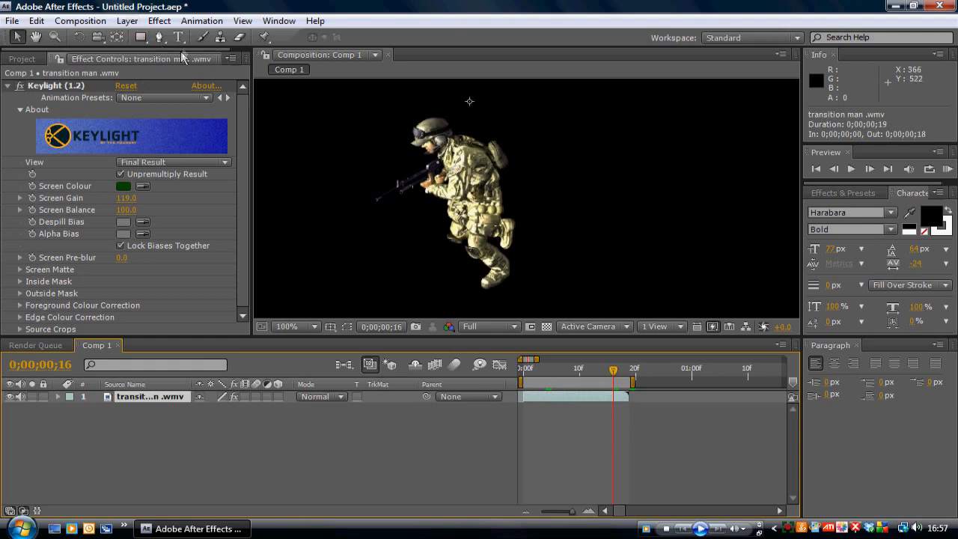
- Start Auto-trace and set its threshold to 10% after trying several values
click(127, 21)
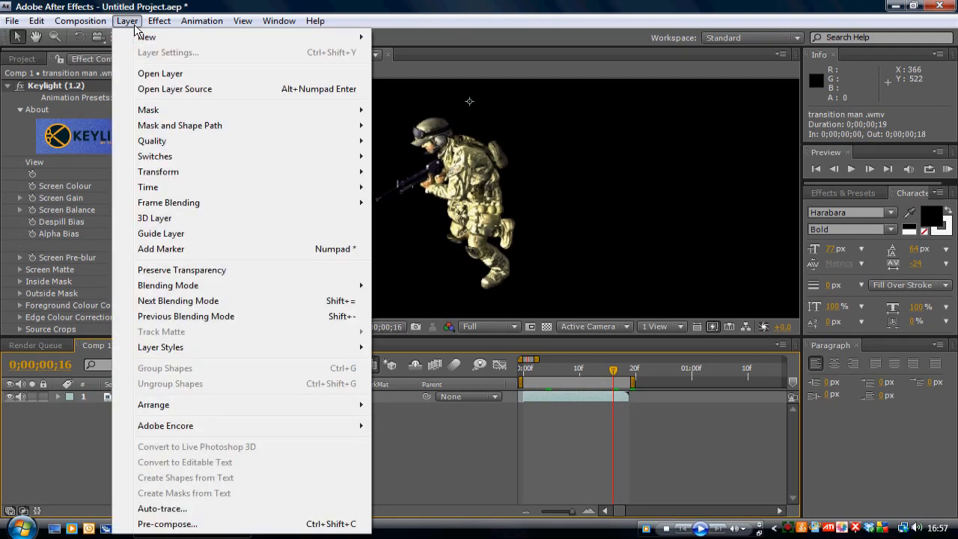
click(162, 509)
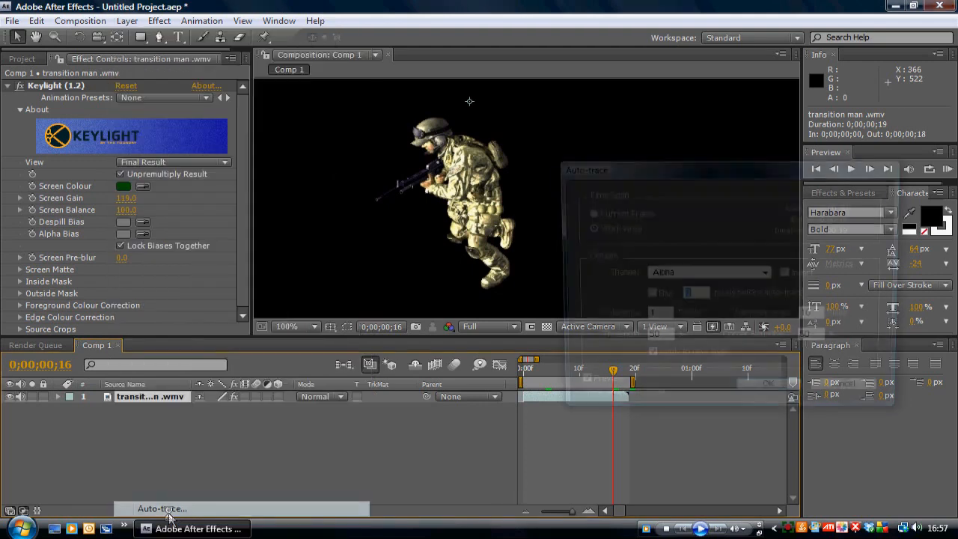
click(162, 509)
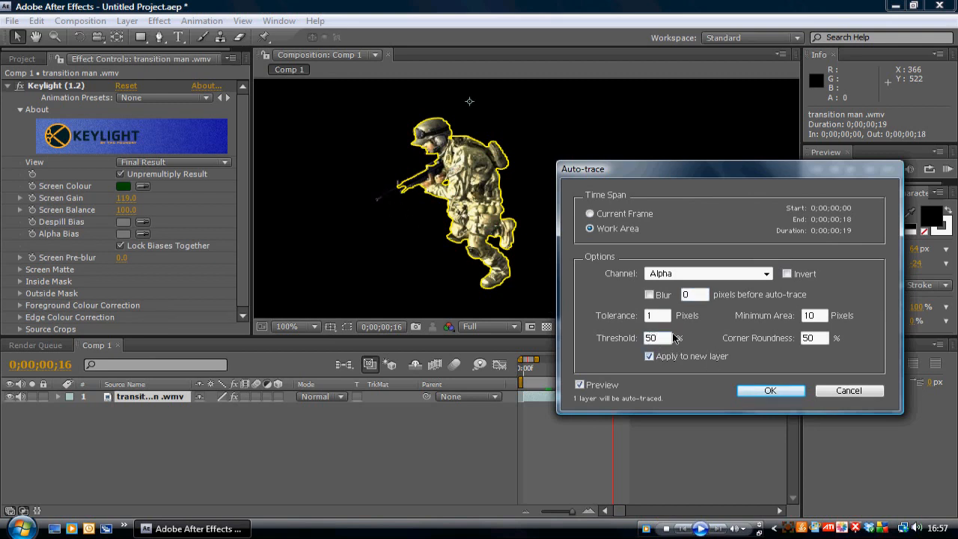
text(40)
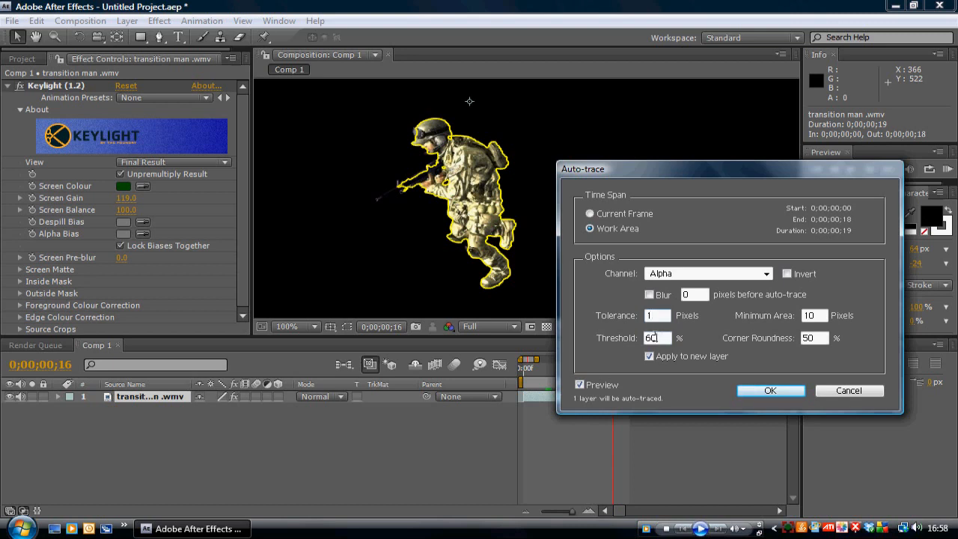
text(75)
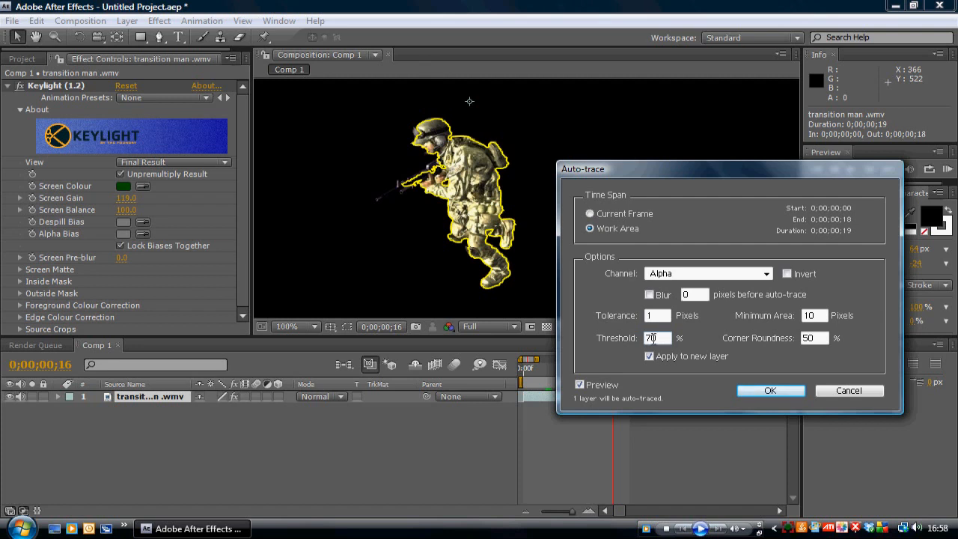
text(50)
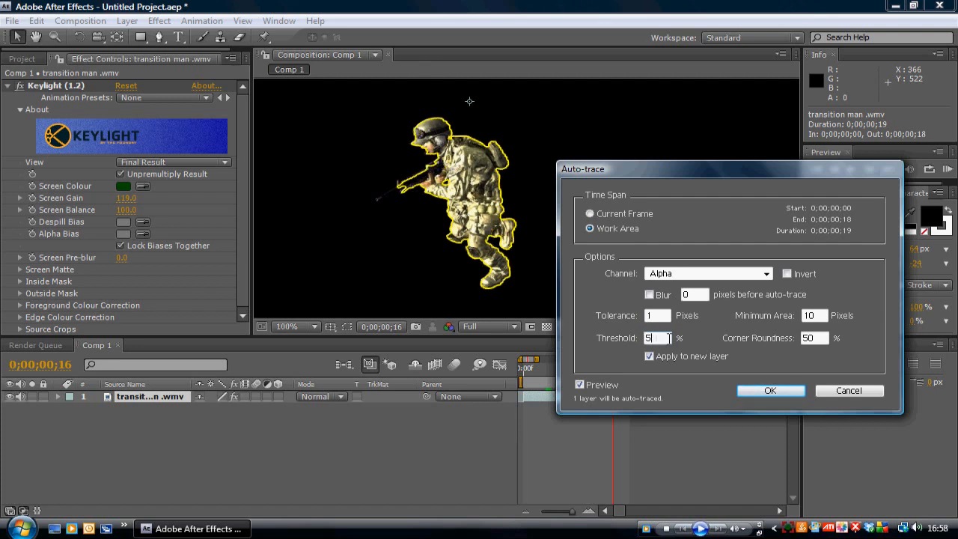
text(5)
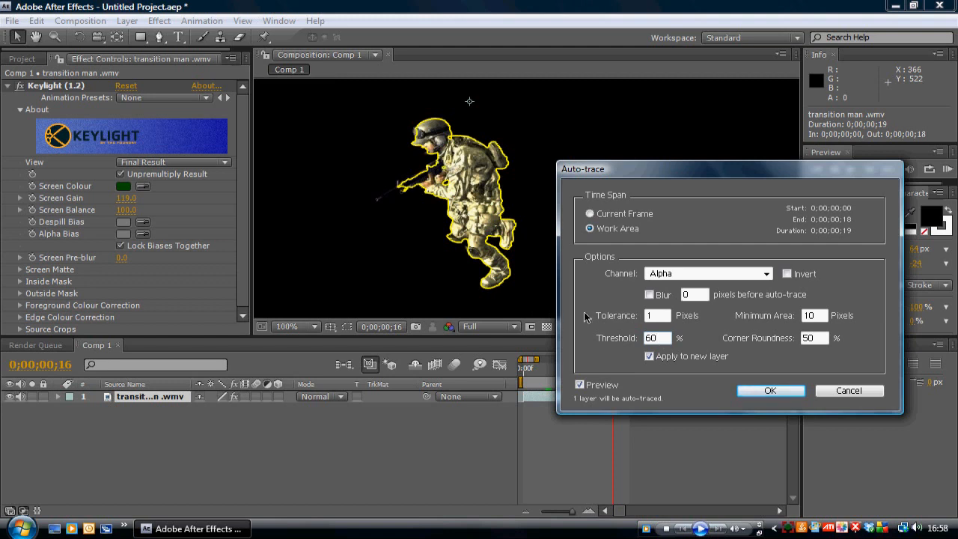
text(100)
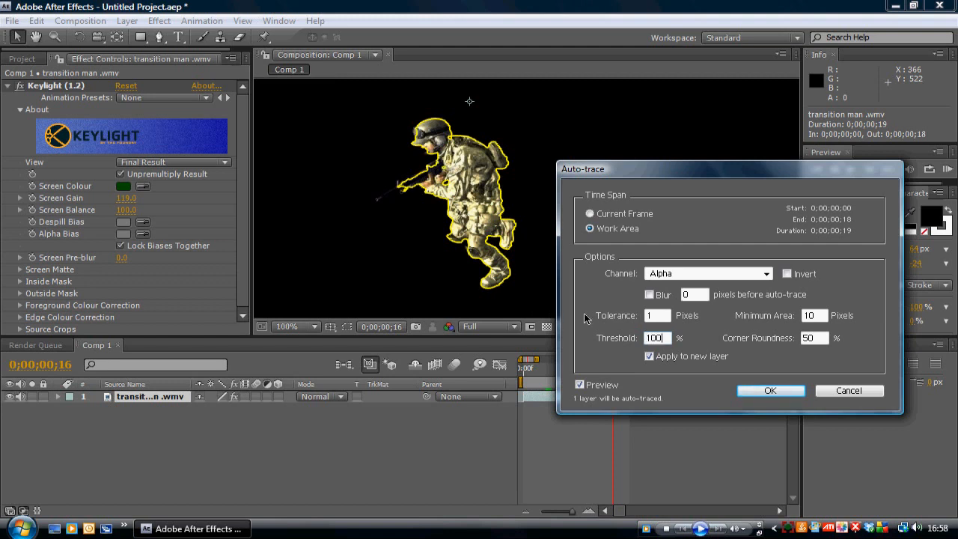
click(657, 338)
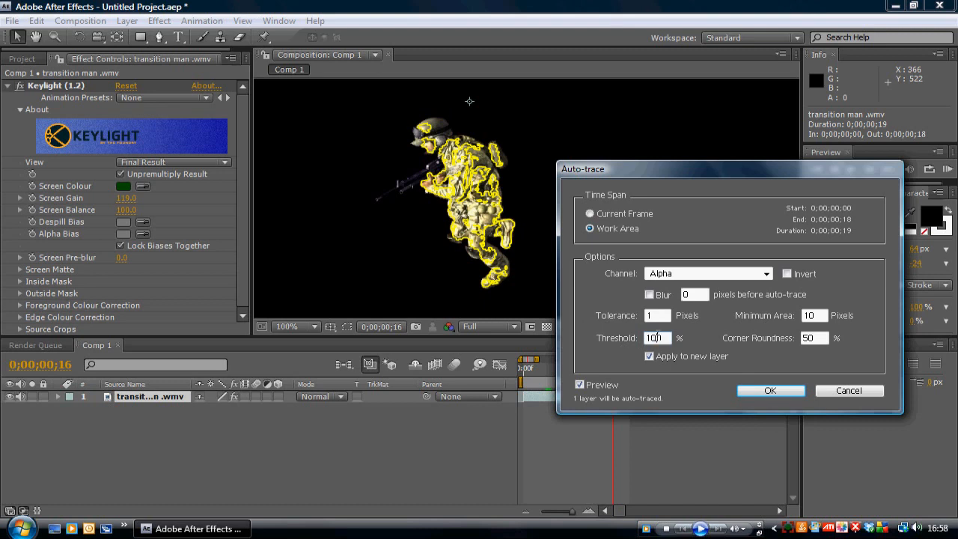
text(0)
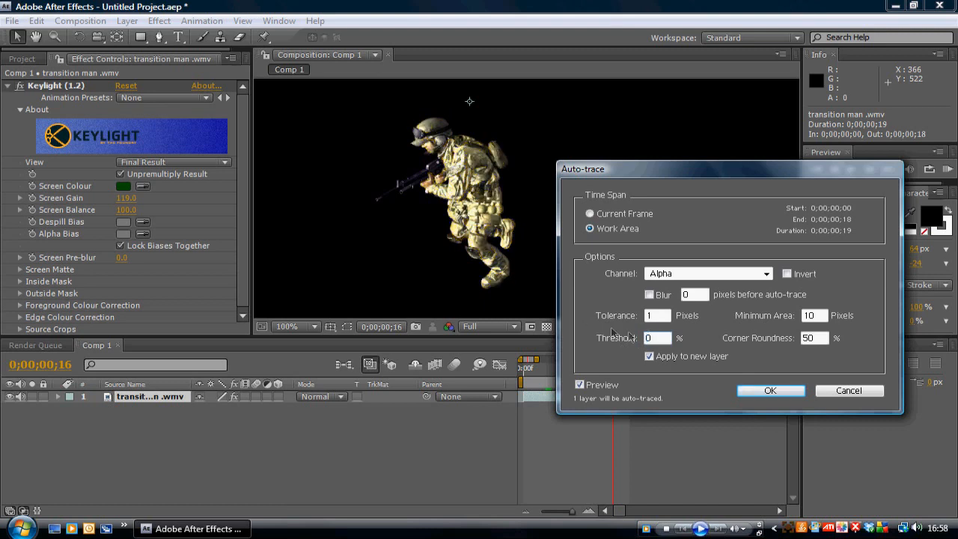
text(10)
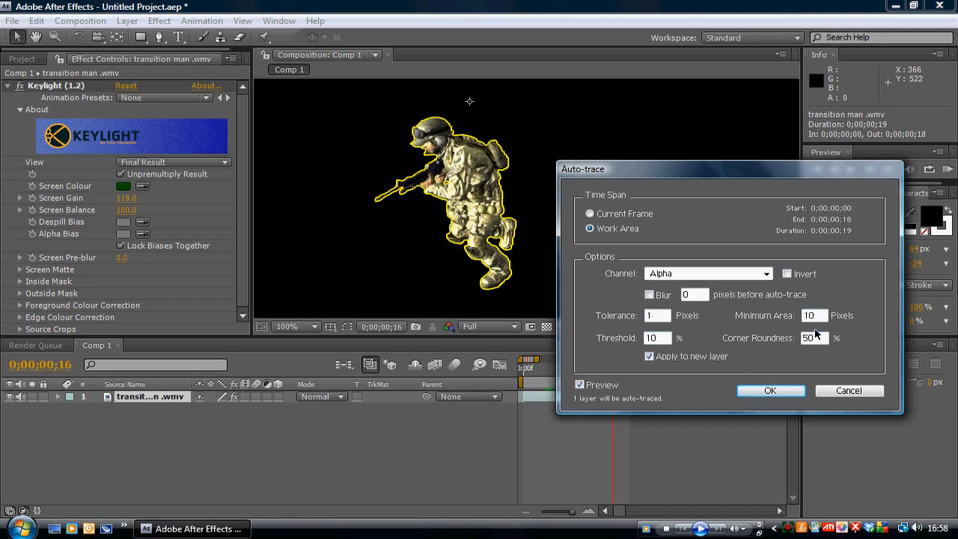
- Set corner roundness 1%, trace across the work area onto a new layer, and run the auto-trace
click(815, 315)
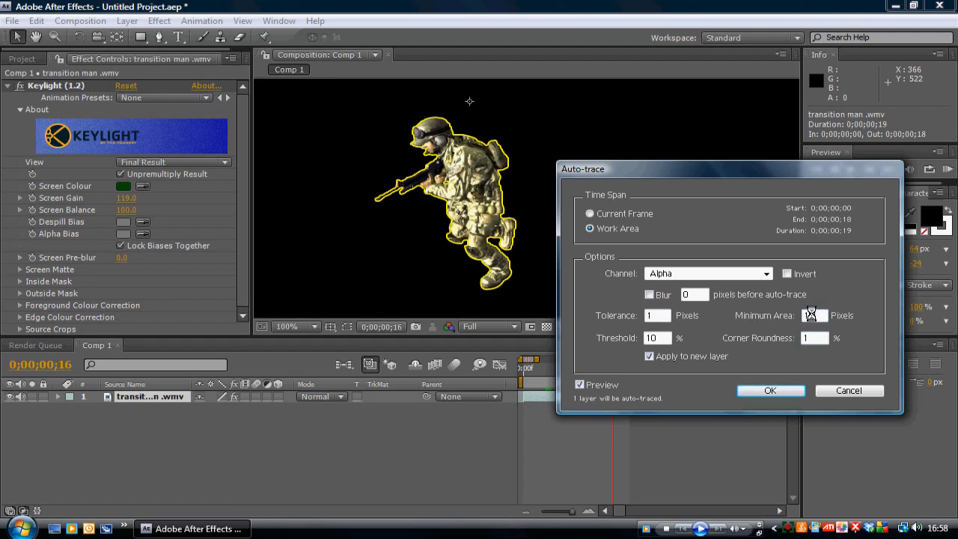
text(10)
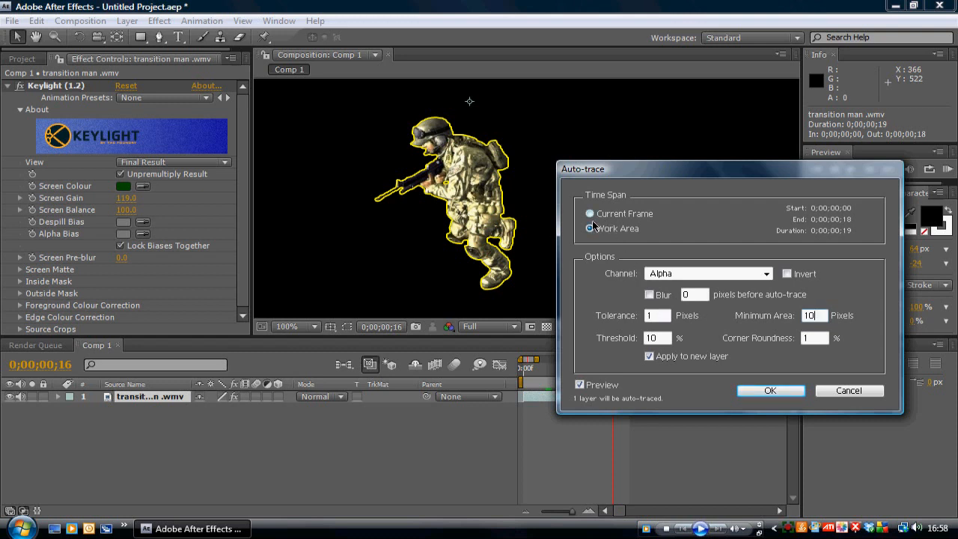
click(590, 227)
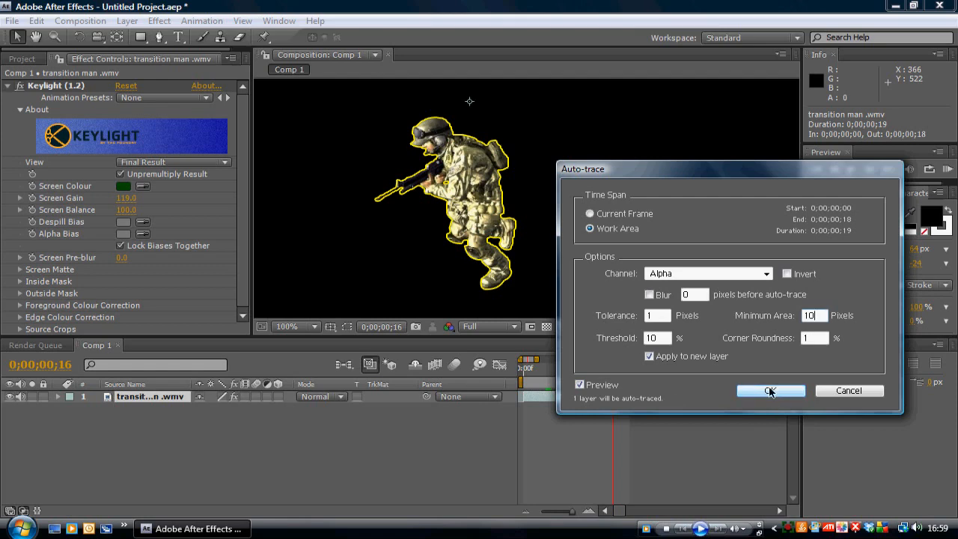
click(769, 391)
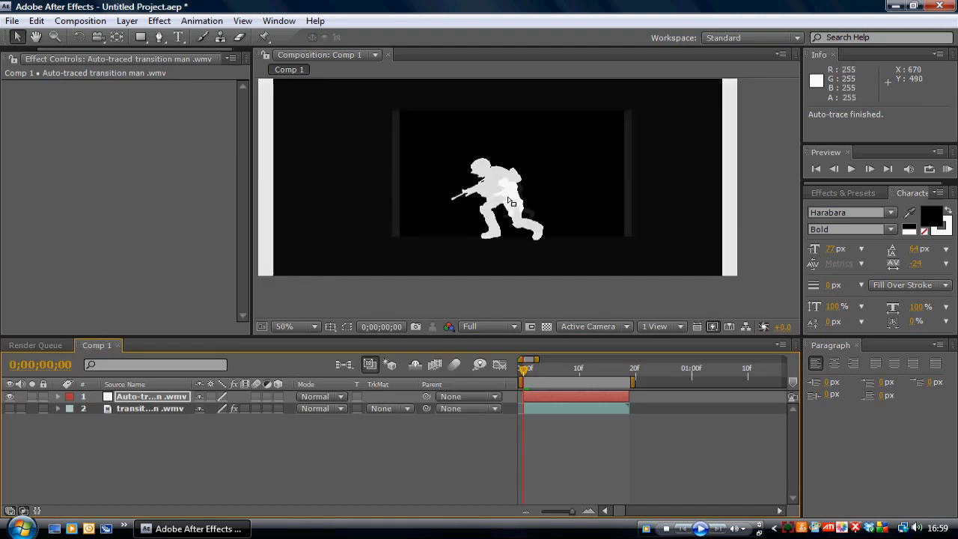
- Delete the original video layer and select the auto-traced silhouette layer with the Pen tool
click(151, 409)
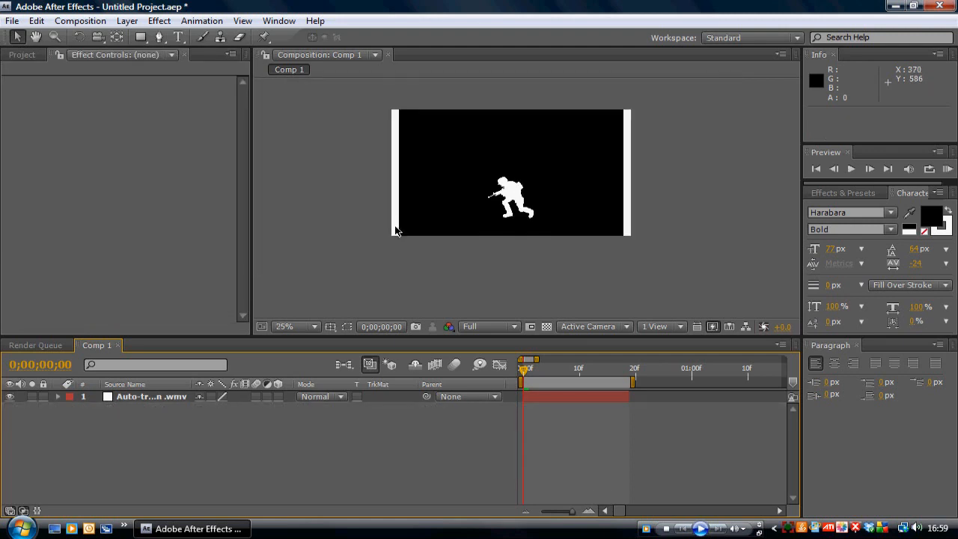
click(285, 327)
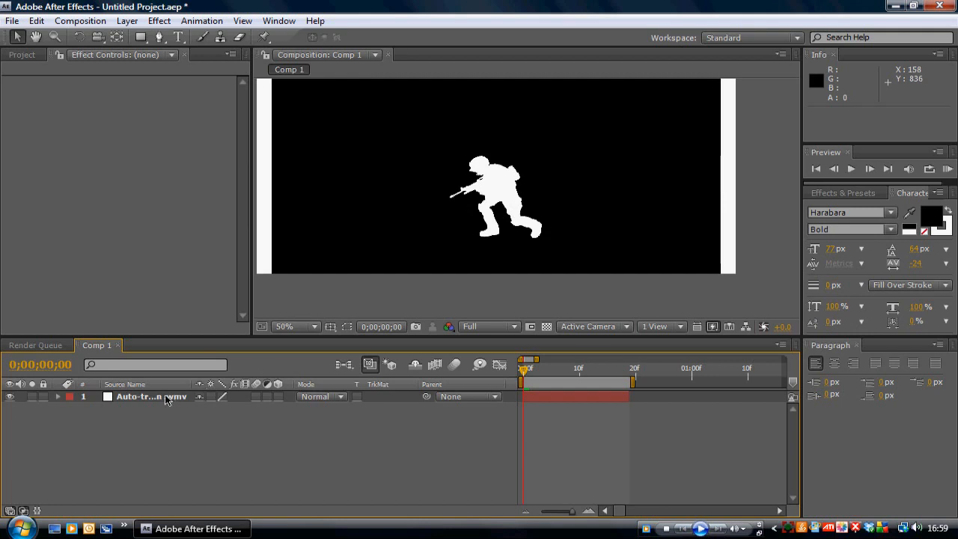
click(149, 395)
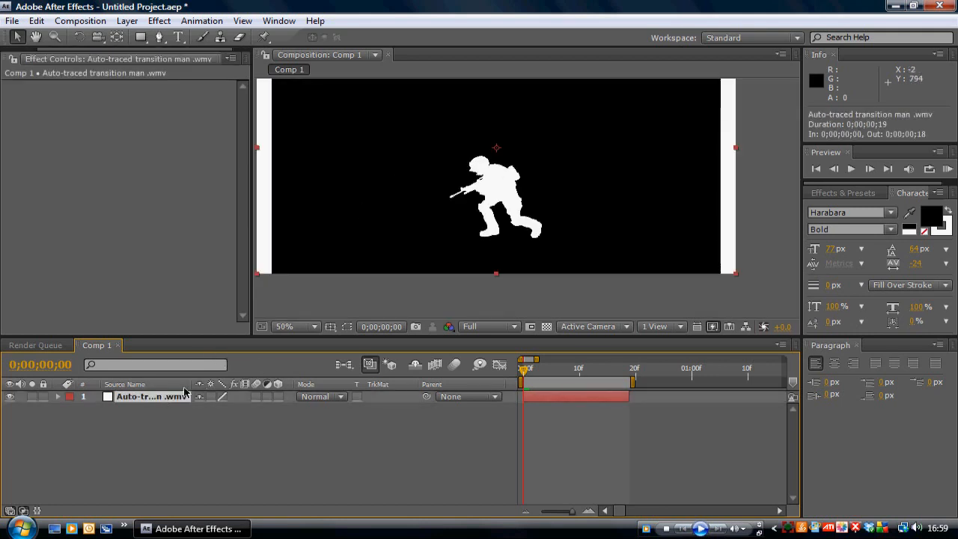
click(159, 38)
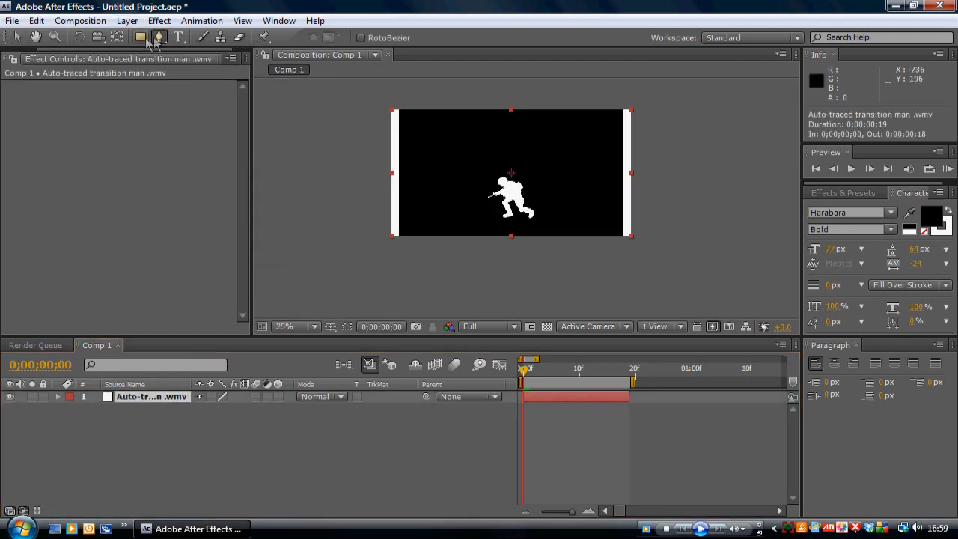
click(126, 21)
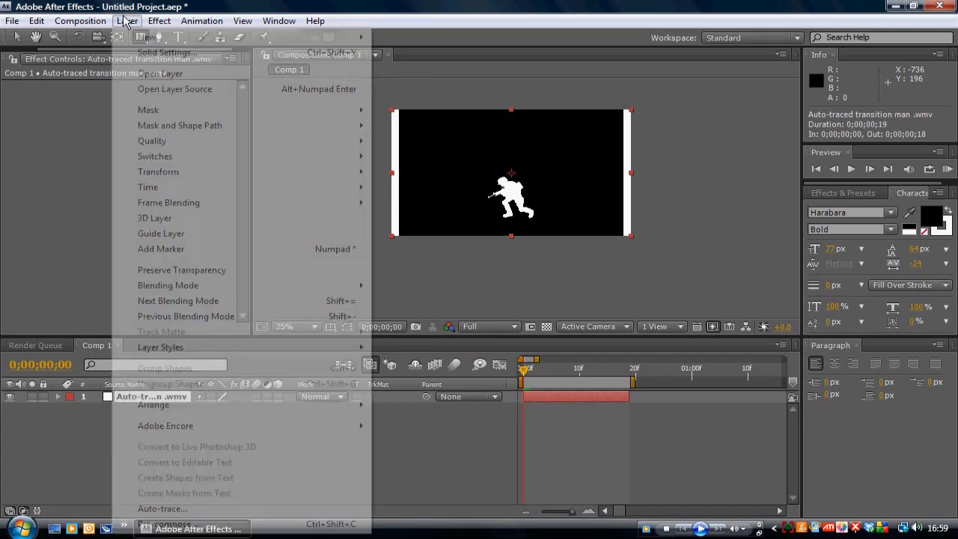
mouse_move(149, 109)
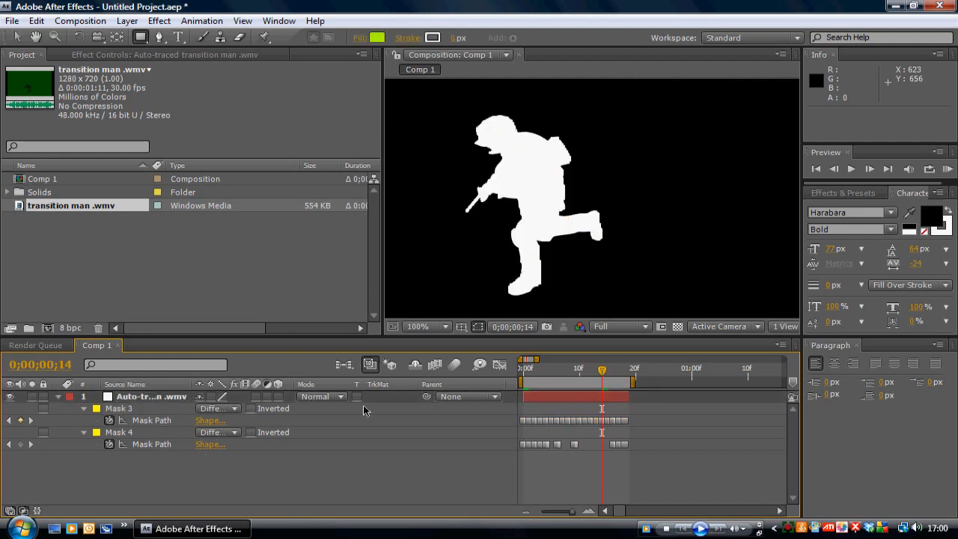
- Set the viewer magnification to 50% to see the whole traced frame
click(417, 326)
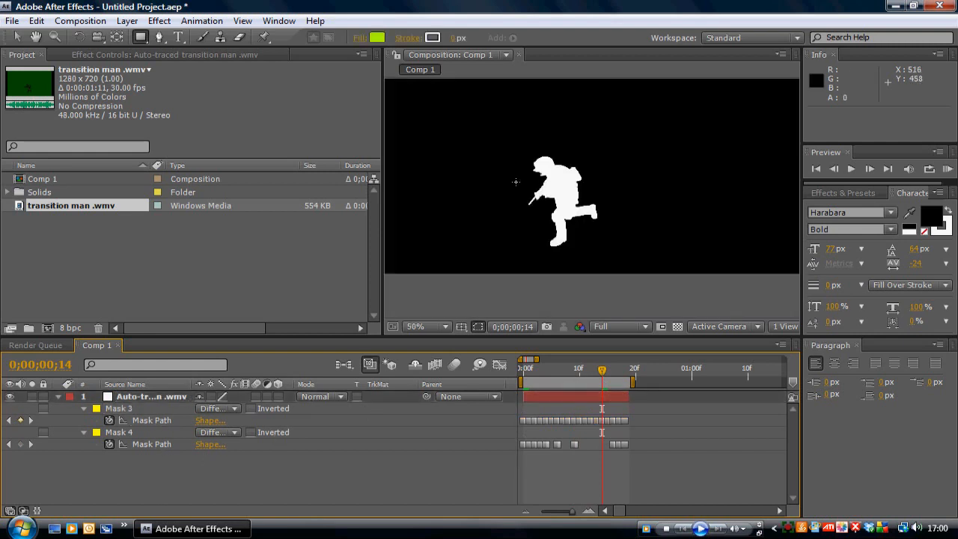
mouse_move(498, 129)
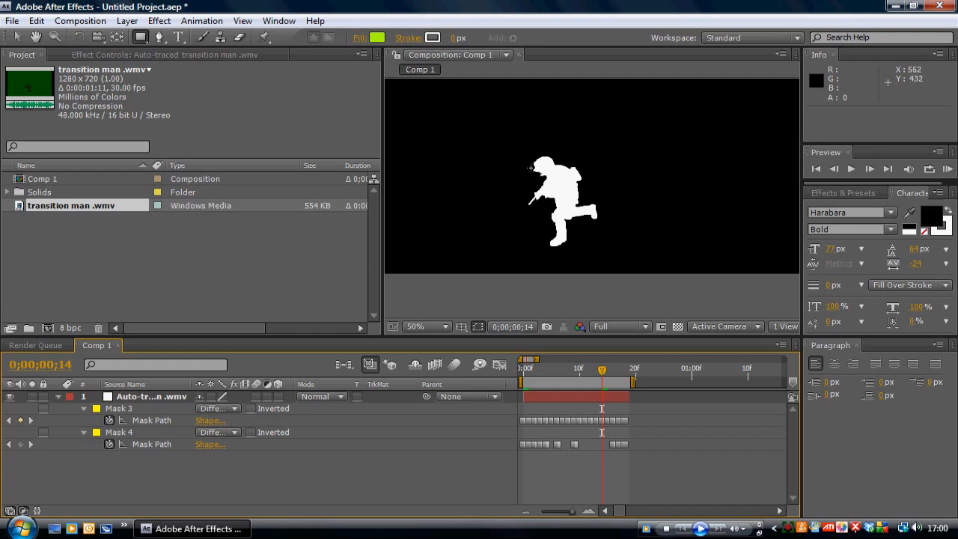
mouse_move(171, 102)
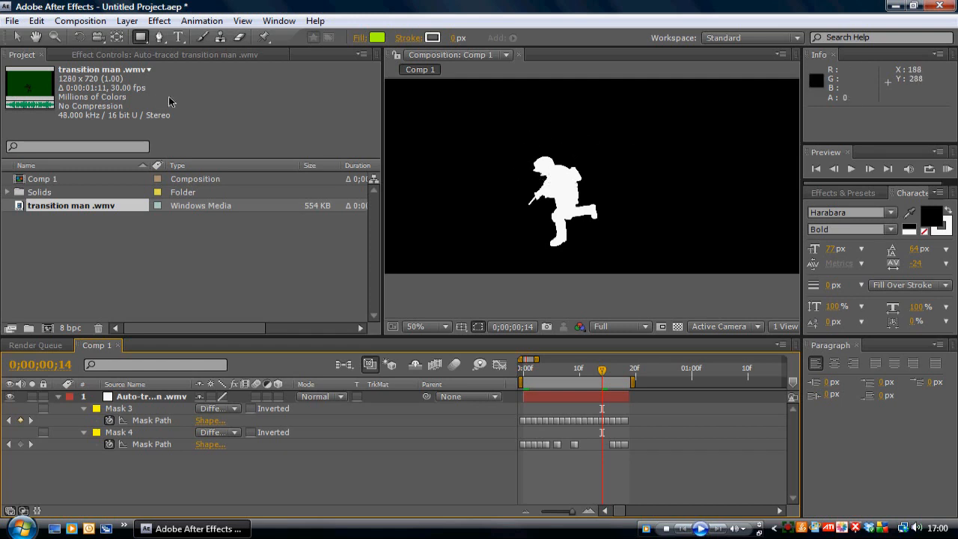
click(427, 327)
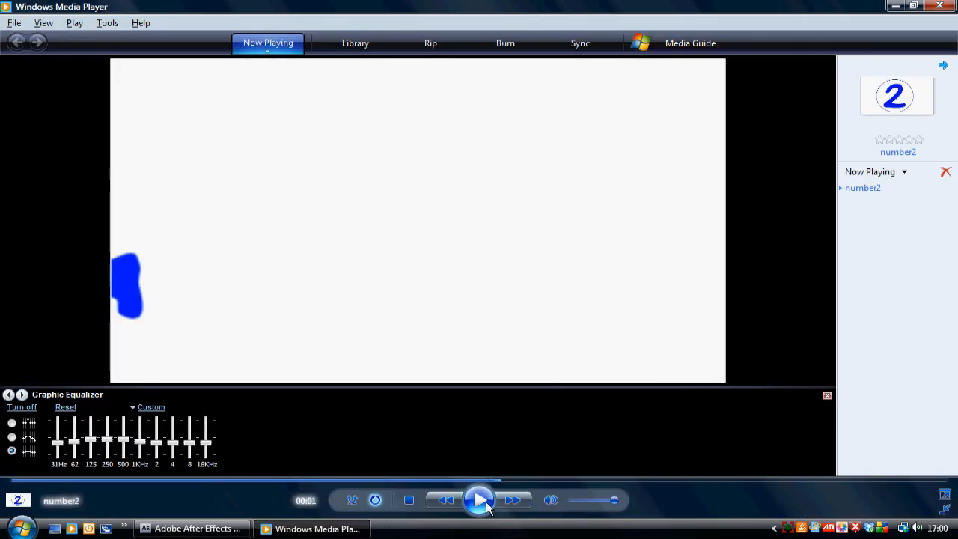
- Play the soldier clip in Media Player, then return to After Effects
click(479, 501)
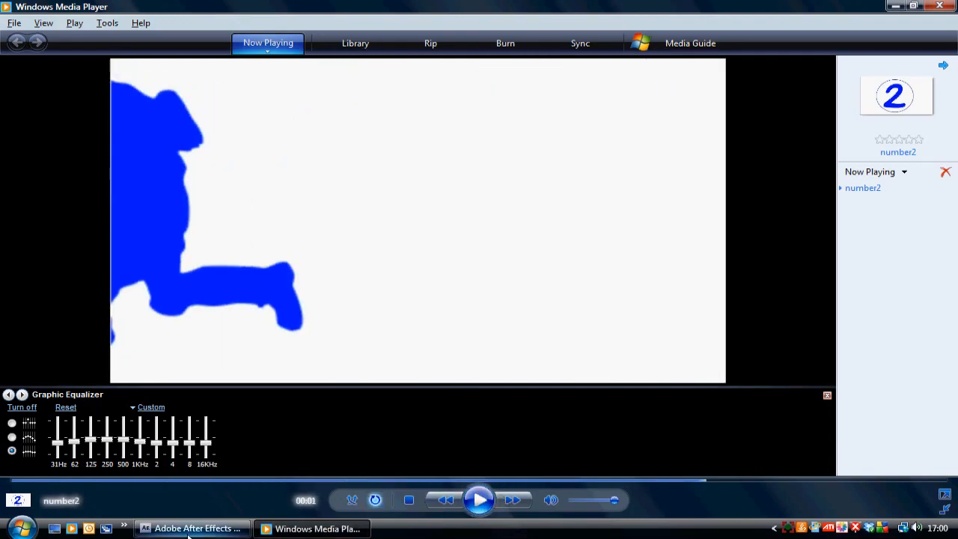
click(158, 21)
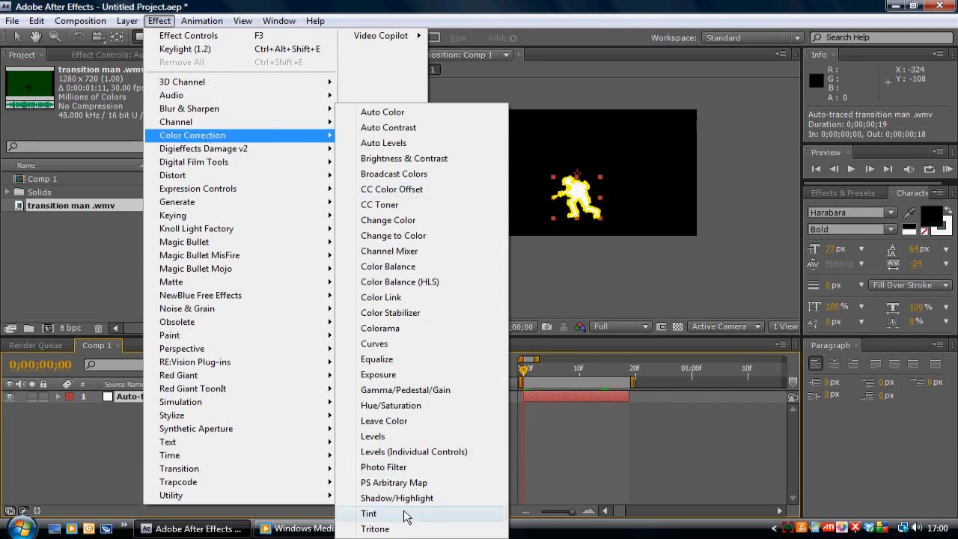
- Set the Tint effect's Map White To colour to bright blue so the soldier turns blue on black
click(368, 514)
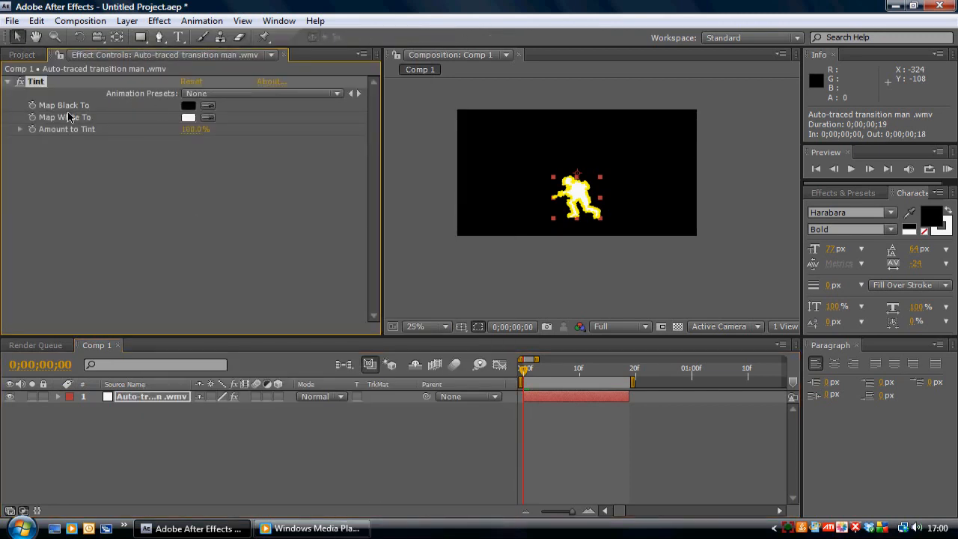
click(445, 326)
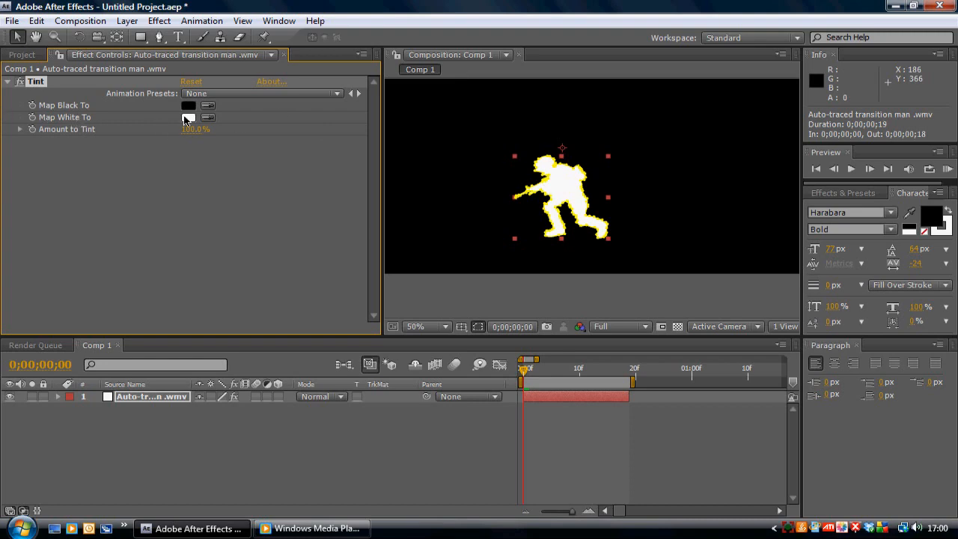
click(189, 117)
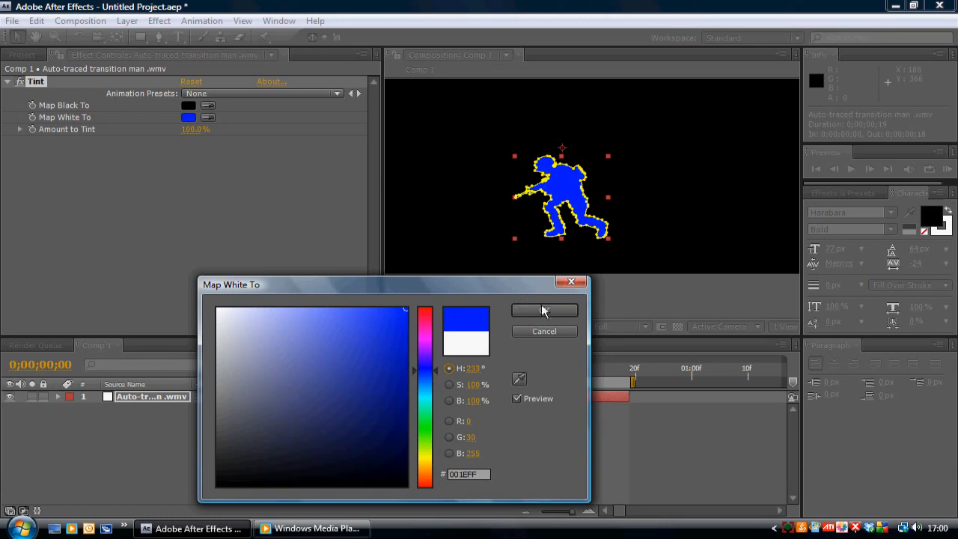
click(545, 310)
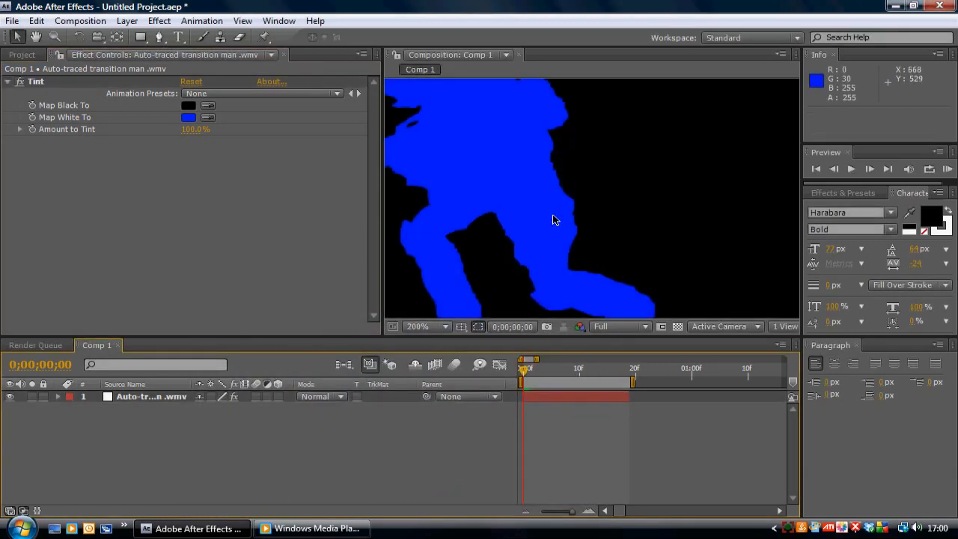
click(159, 21)
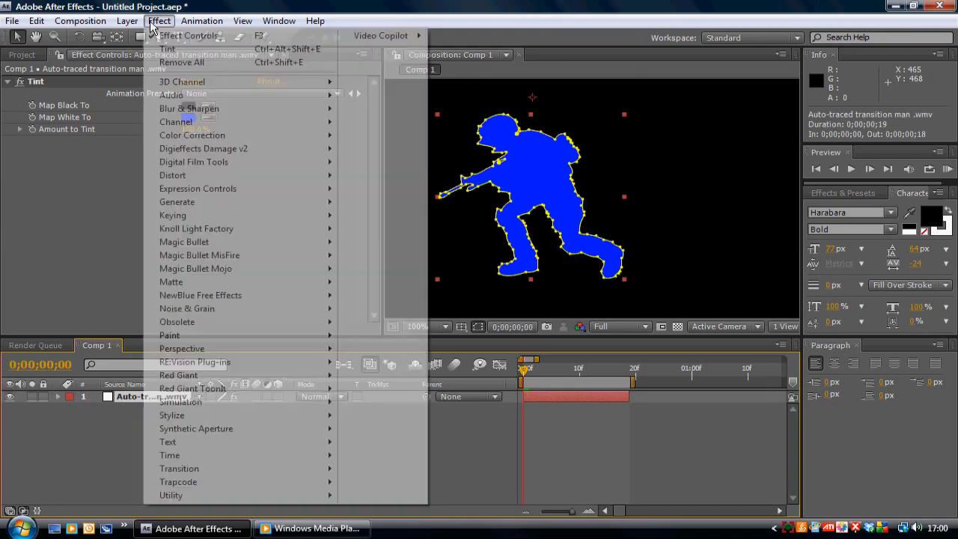
mouse_move(189, 107)
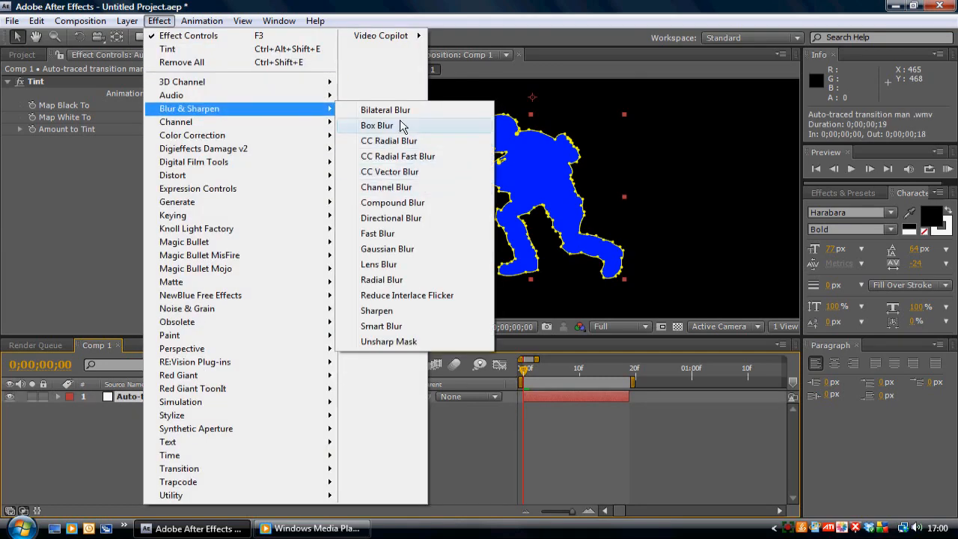
mouse_move(344, 143)
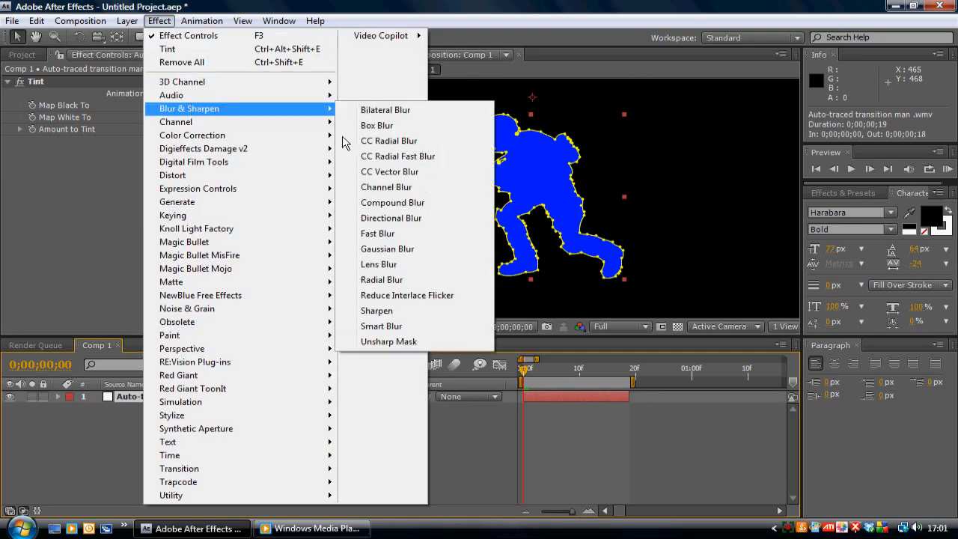
- Apply a Gaussian Blur with Blurriness 1 to soften the blue soldier's edges
click(383, 249)
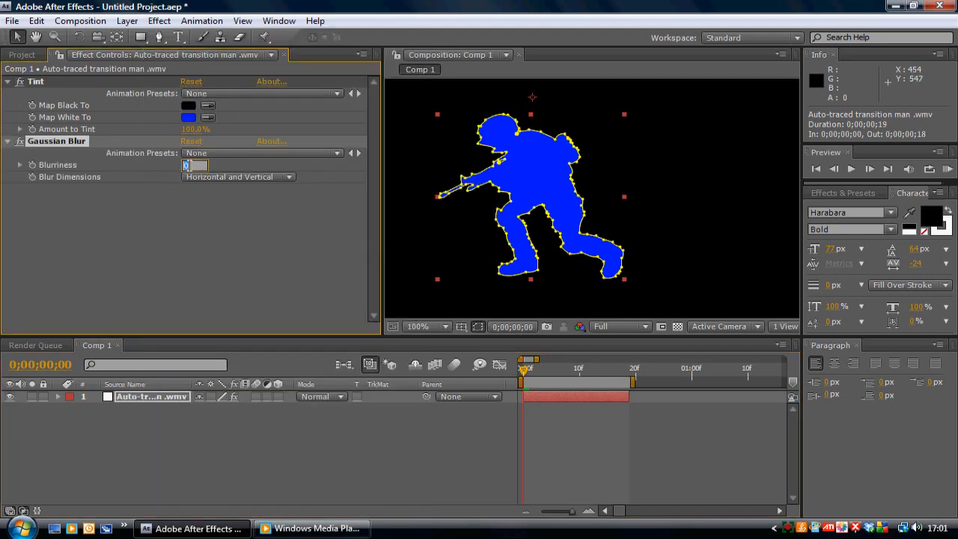
text(1.)
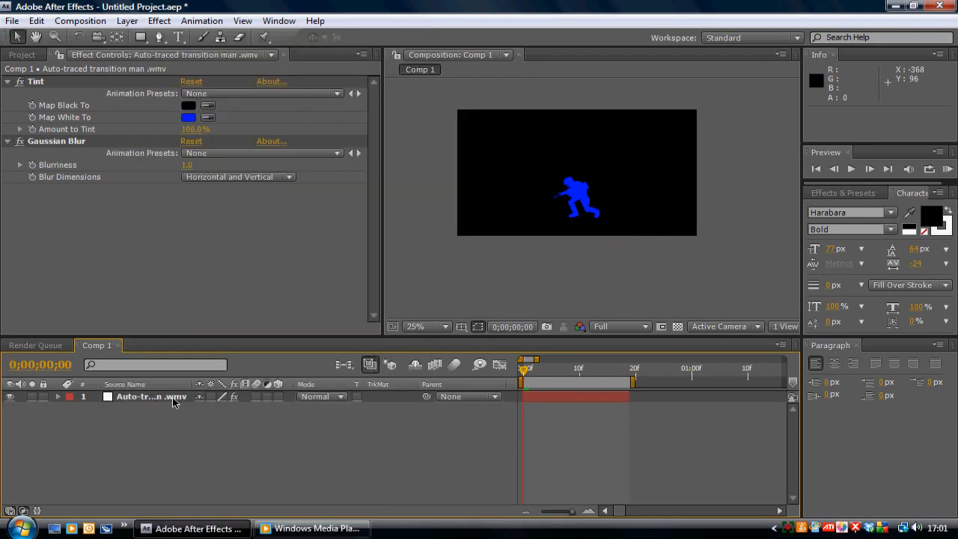
click(150, 395)
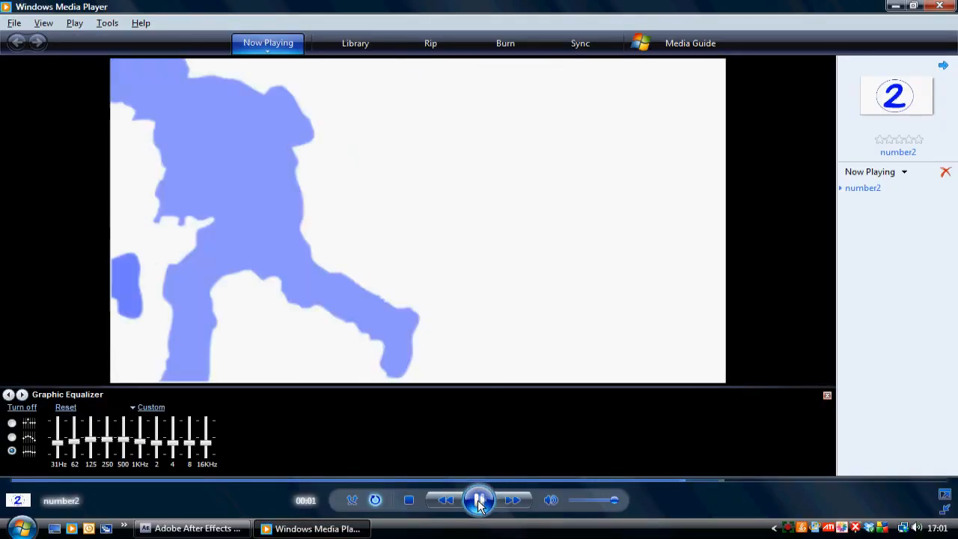
- Replay the 'number2' reference clip until the blue figure nearly leaves frame, then pause it
click(479, 501)
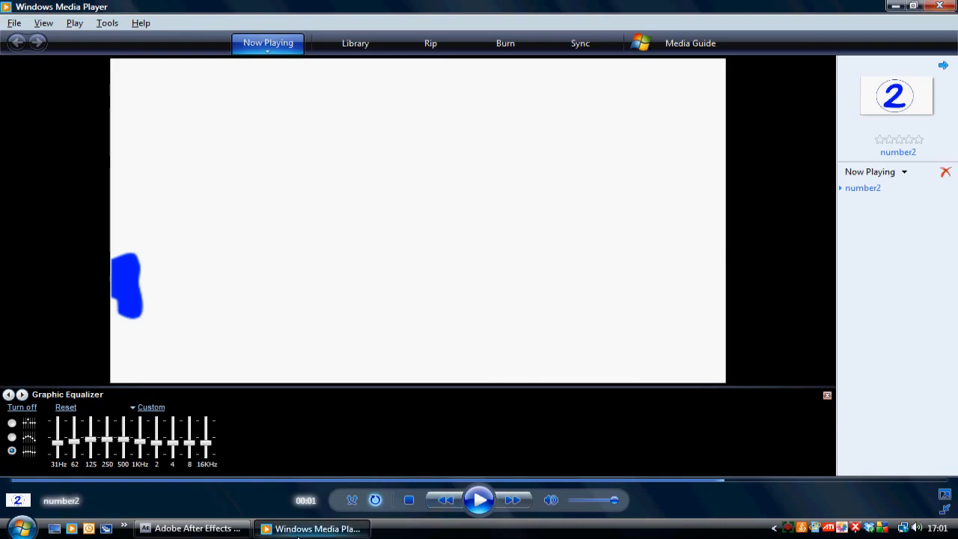
click(192, 528)
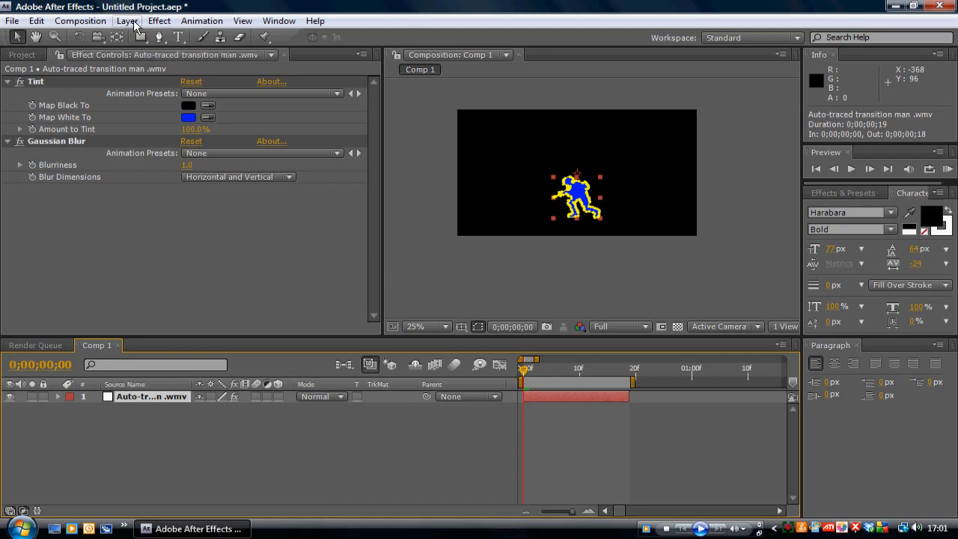
- Create a new adjustment layer and a white solid background layer in Comp 1
click(125, 21)
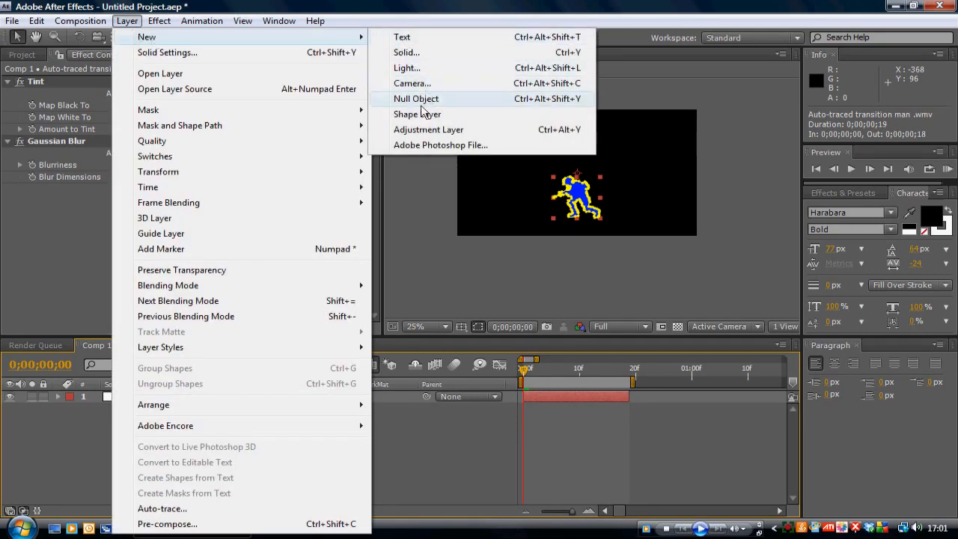
click(428, 129)
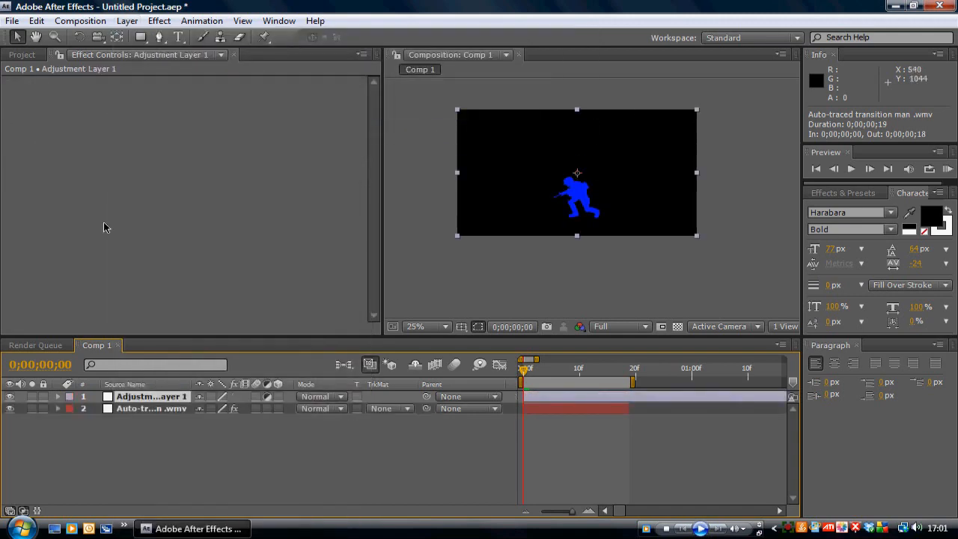
click(126, 21)
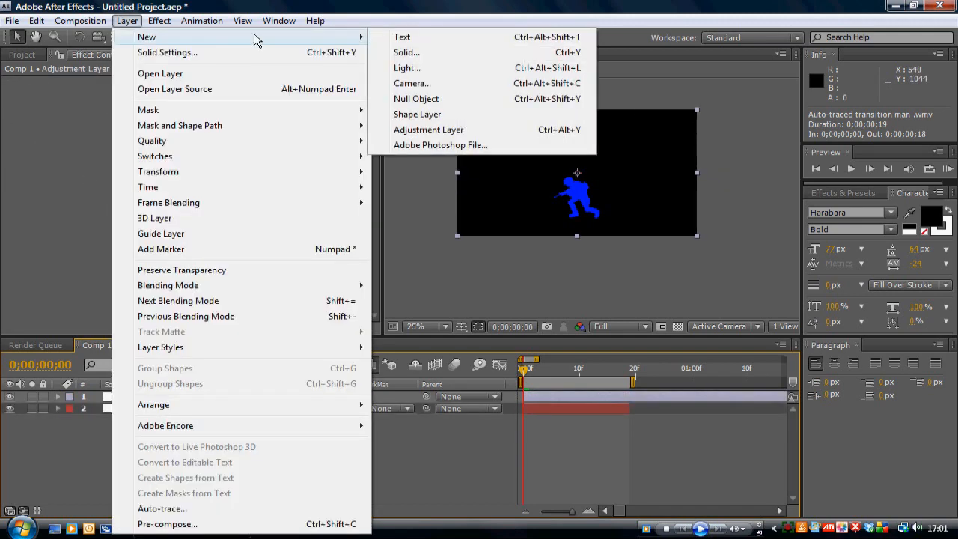
mouse_move(407, 52)
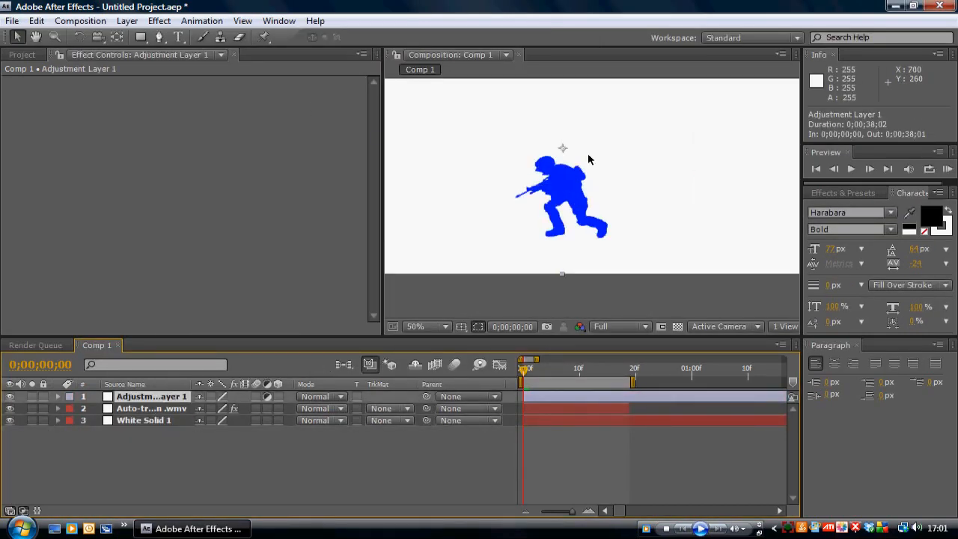
click(139, 37)
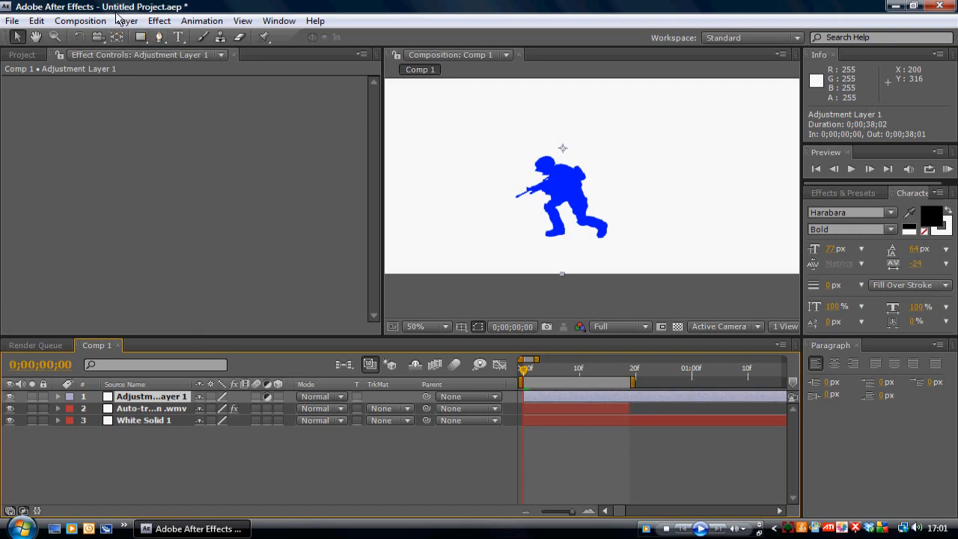
- Add a mask to the adjustment layer and reset its shape to an ellipse
click(126, 20)
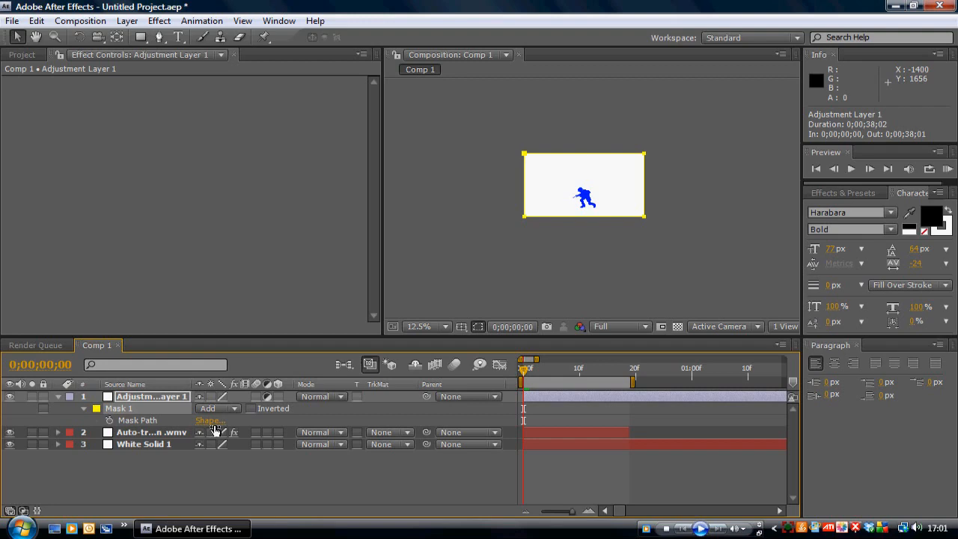
click(210, 419)
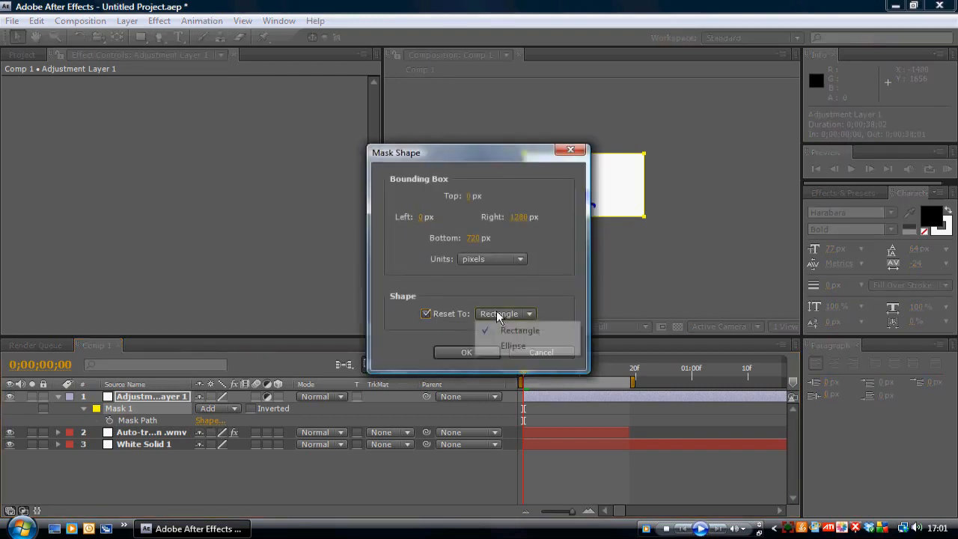
click(512, 344)
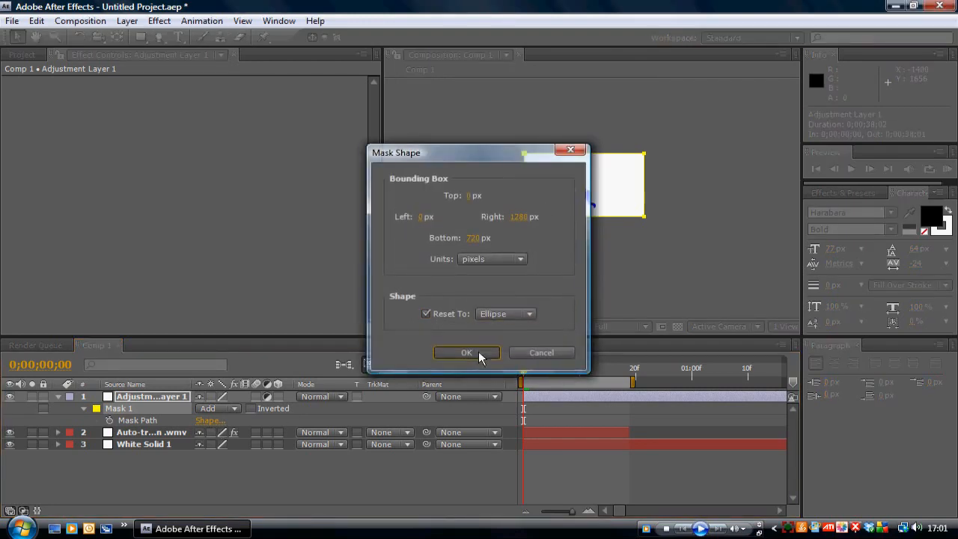
click(467, 353)
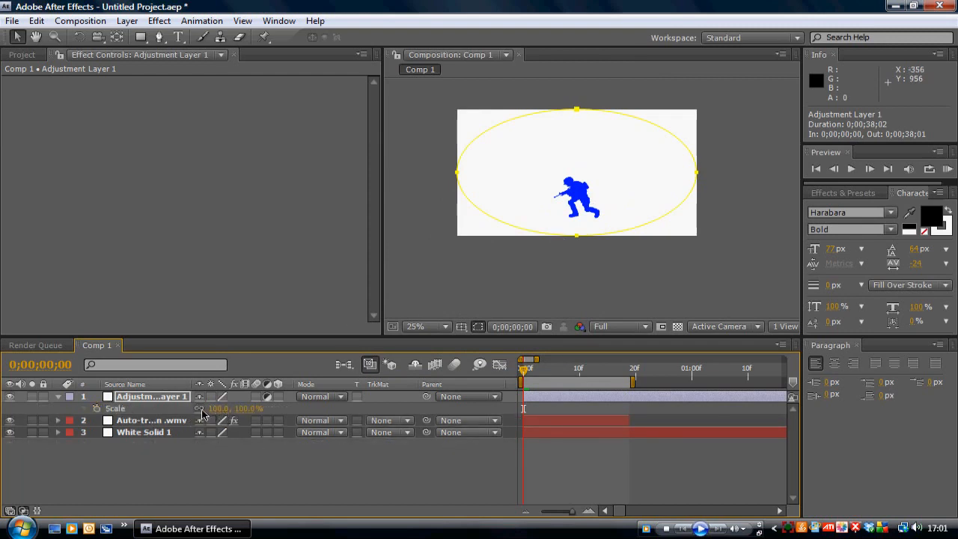
mouse_move(200, 411)
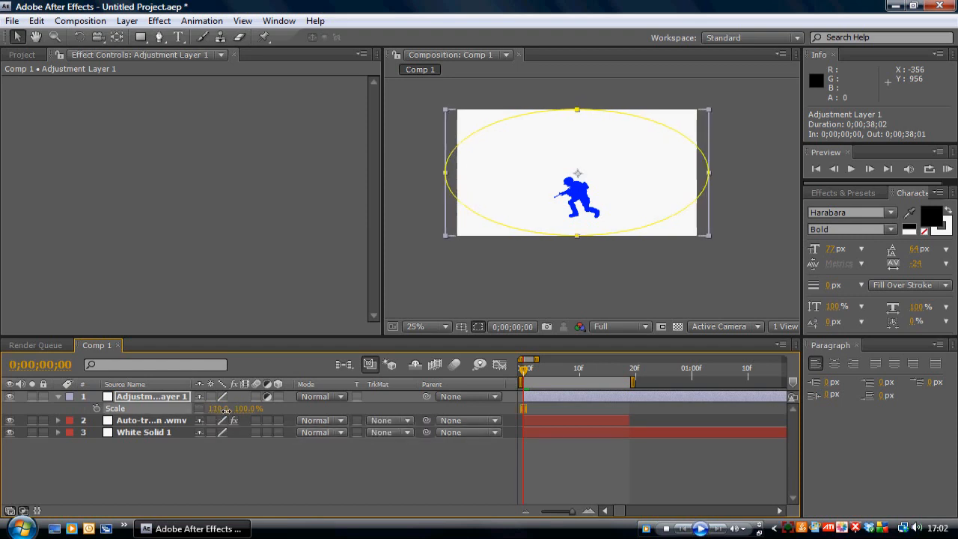
- Scale the adjustment layer down so its elliptical mask becomes a small circle around the soldier
drag(217, 407, 193, 407)
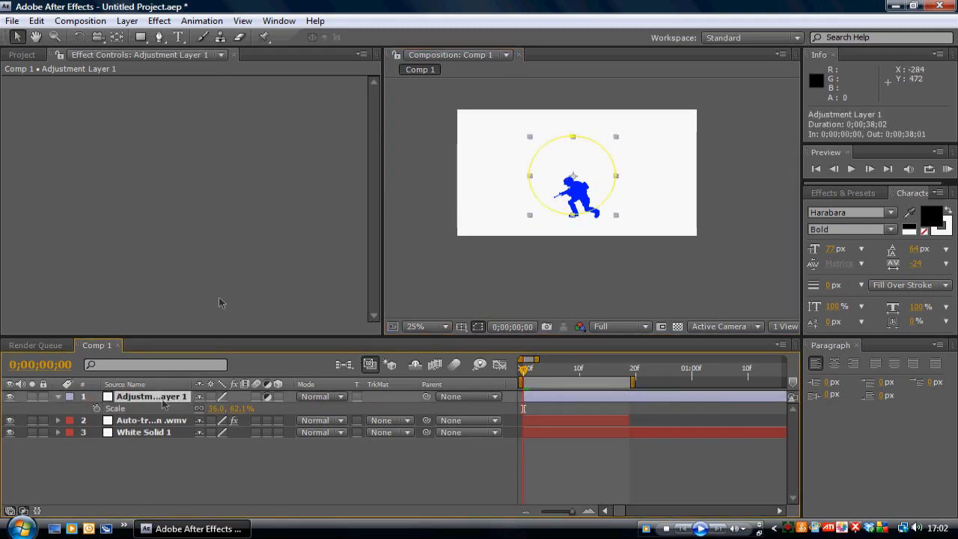
- Outline the circle mask with a red Stroke effect and enlarge the soldier layer to about 311%
click(159, 21)
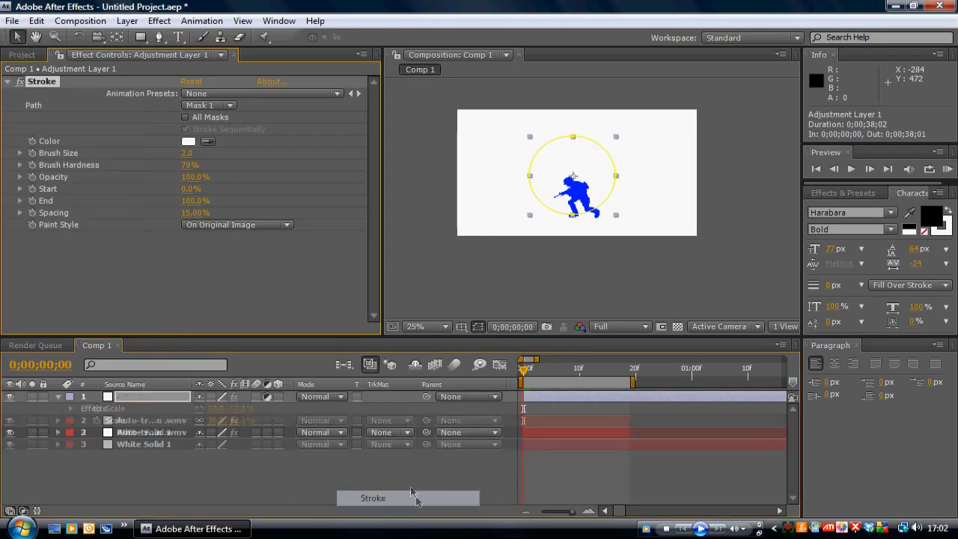
click(189, 141)
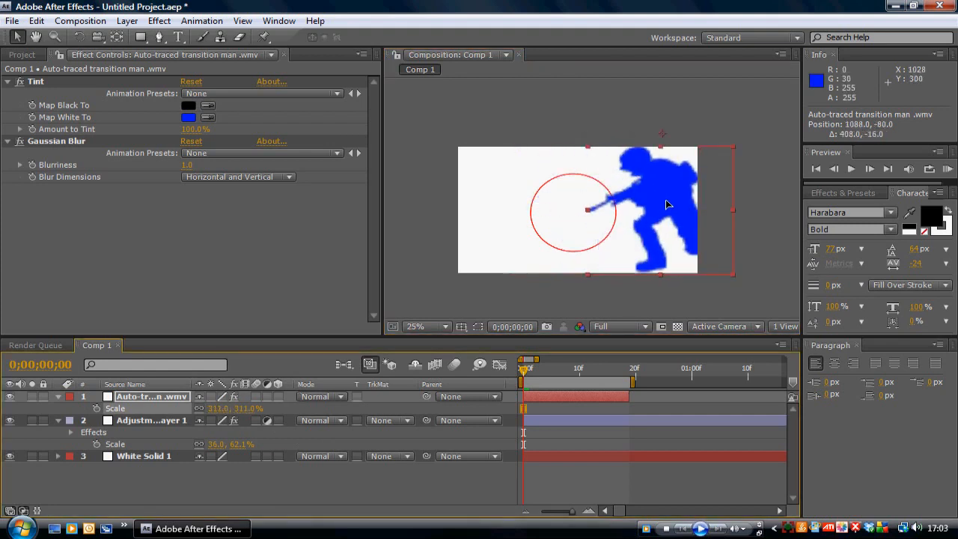
- Place the enlarged soldier just off-frame right beside the red circle and set Position keyframes
drag(667, 207, 611, 196)
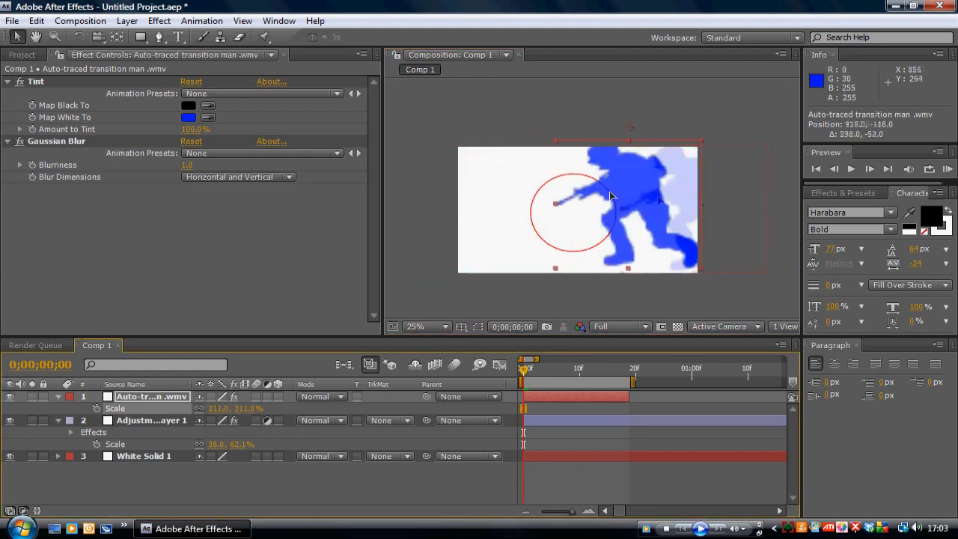
drag(611, 198, 593, 200)
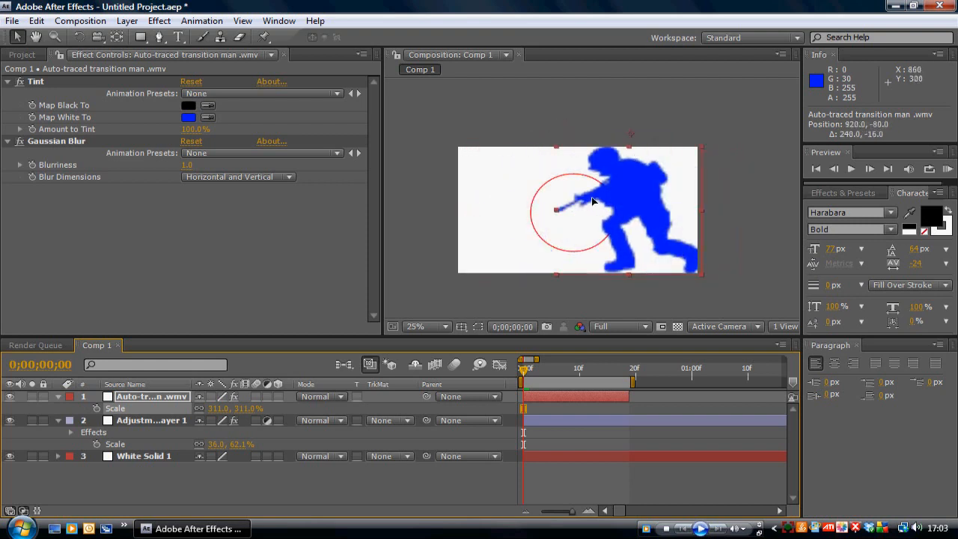
click(152, 420)
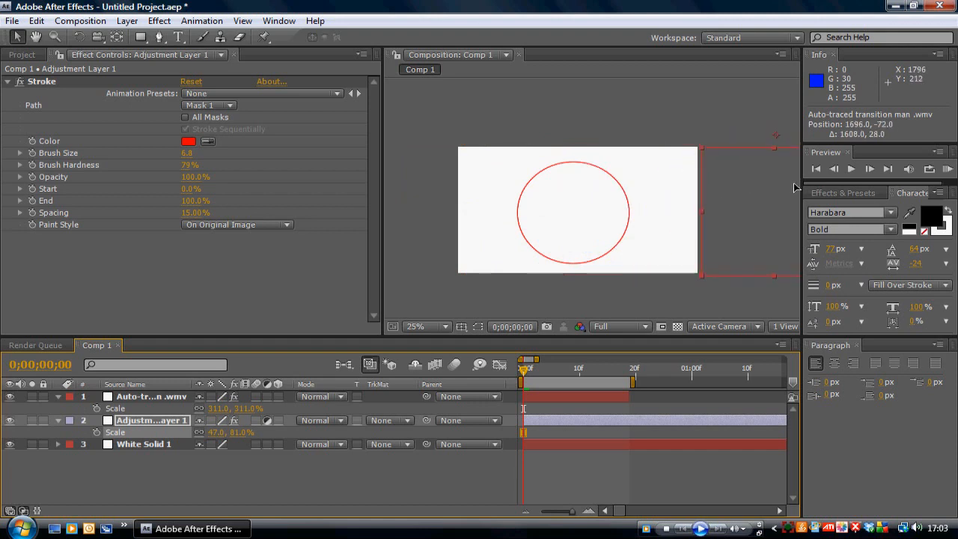
click(150, 395)
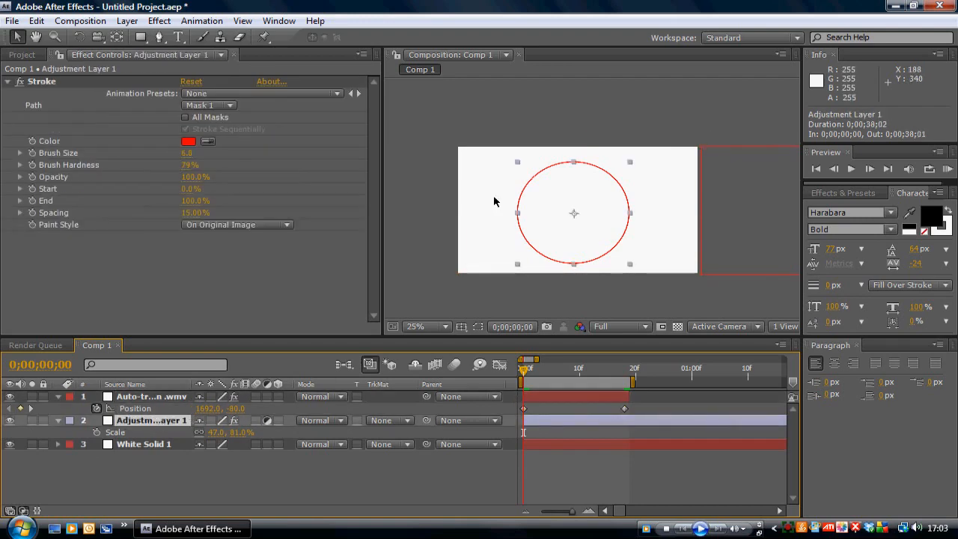
- Add a Linear Wipe at -90° to Adjustment Layer 1, scrub Transition Completion to test, then remove the layer
click(158, 21)
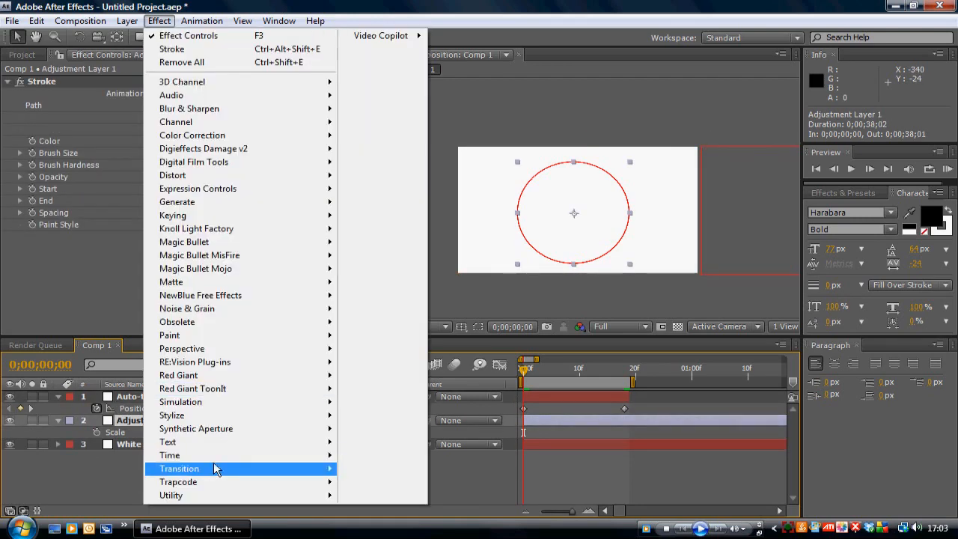
click(224, 469)
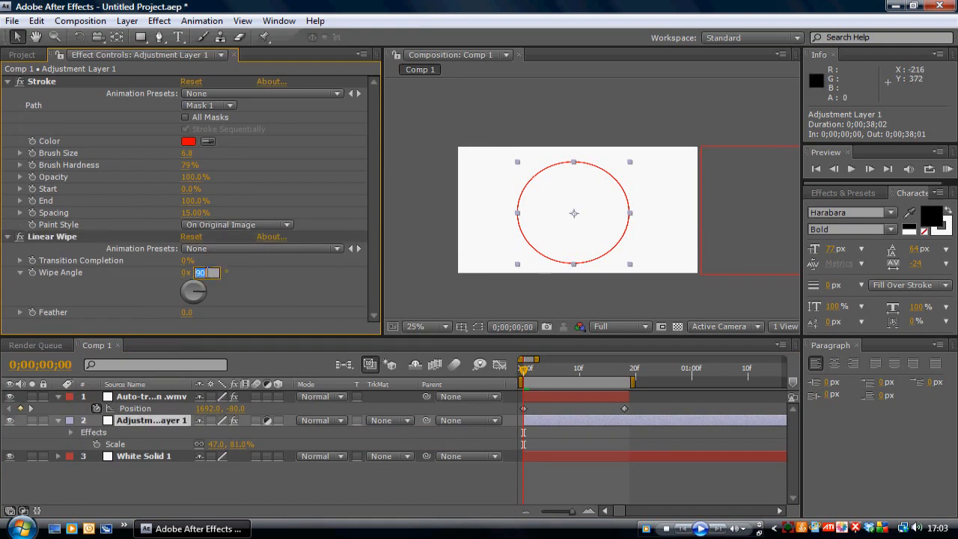
text(-90.0°)
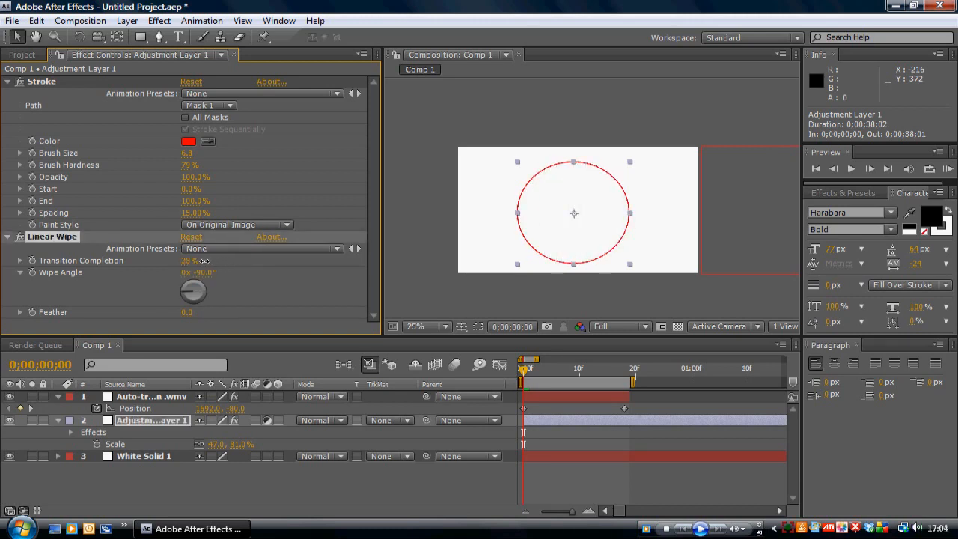
drag(195, 260, 244, 261)
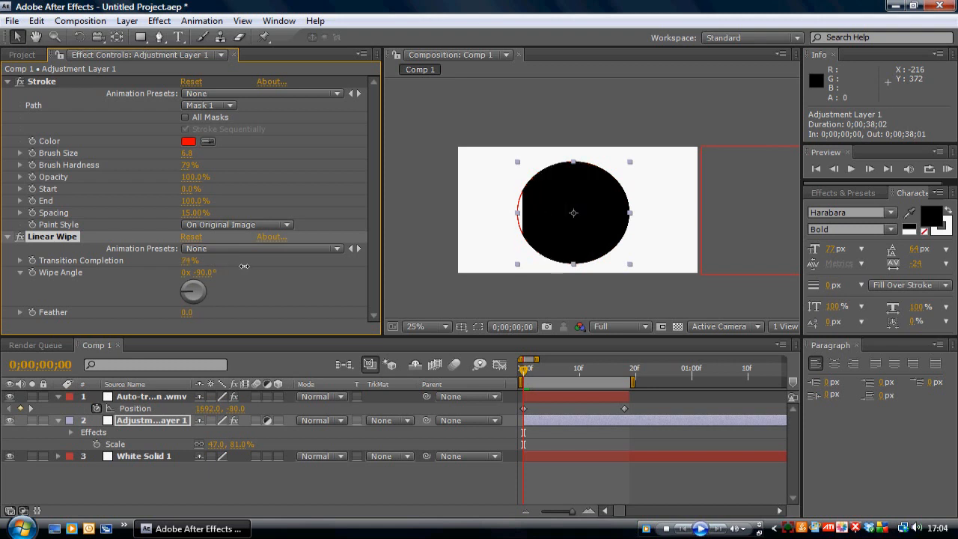
drag(189, 261, 217, 265)
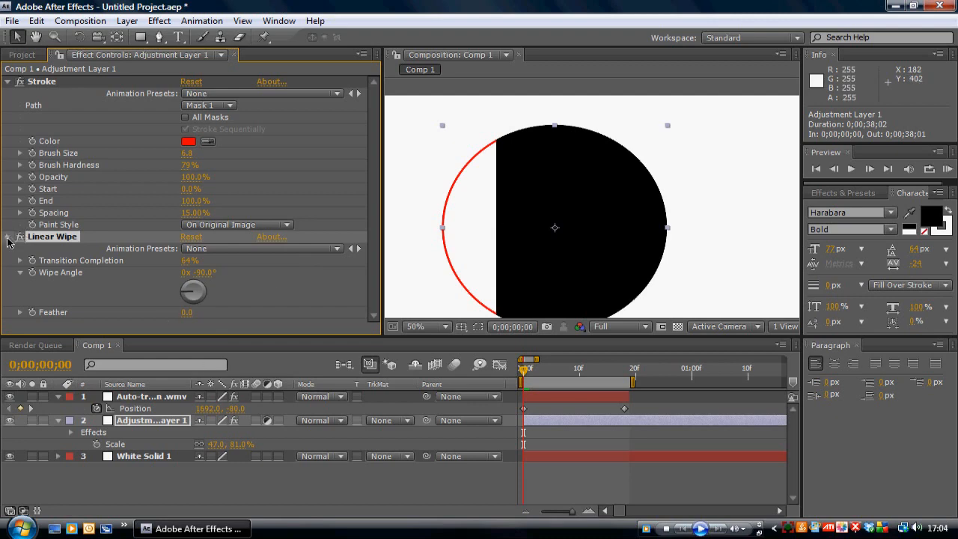
click(126, 21)
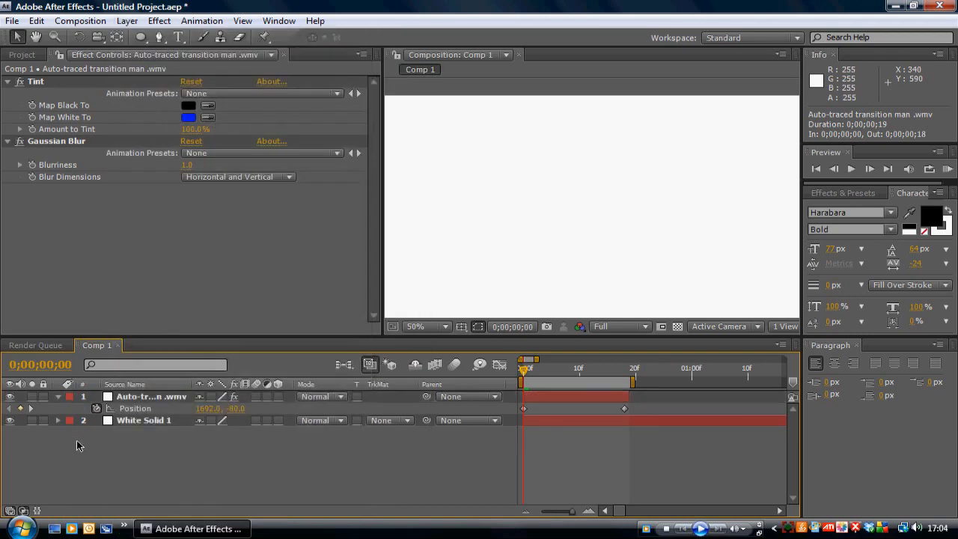
- Create a new white solid with a circular mask outlined by a red Stroke effect
click(416, 326)
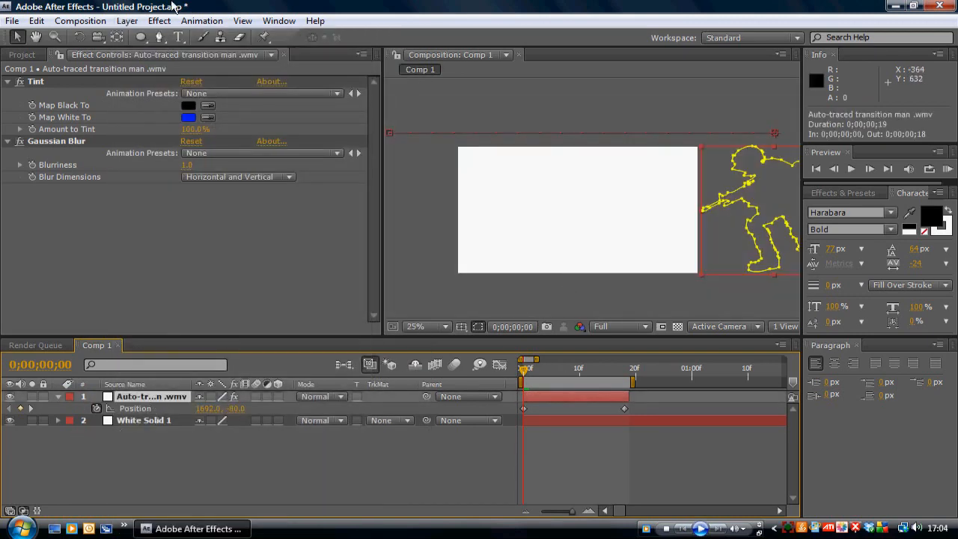
click(127, 21)
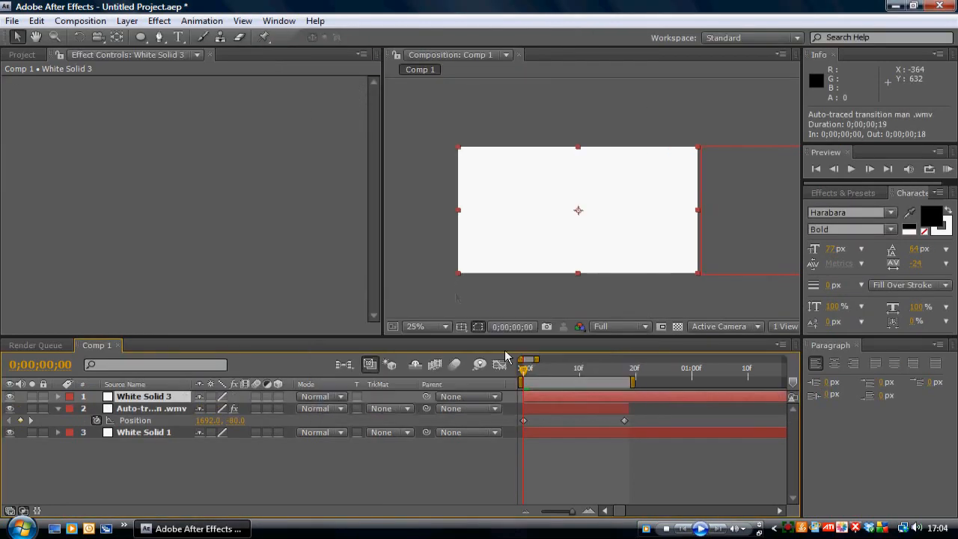
mouse_move(141, 38)
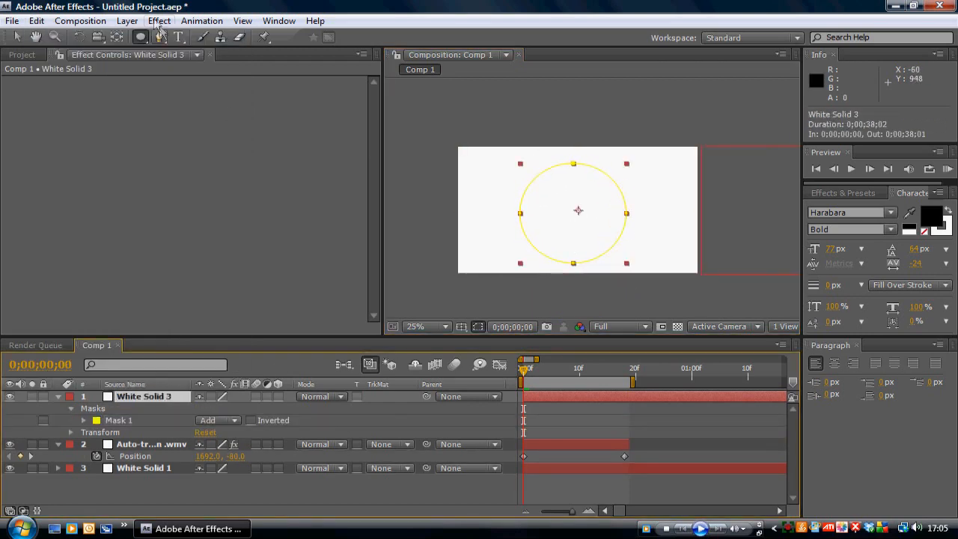
click(159, 21)
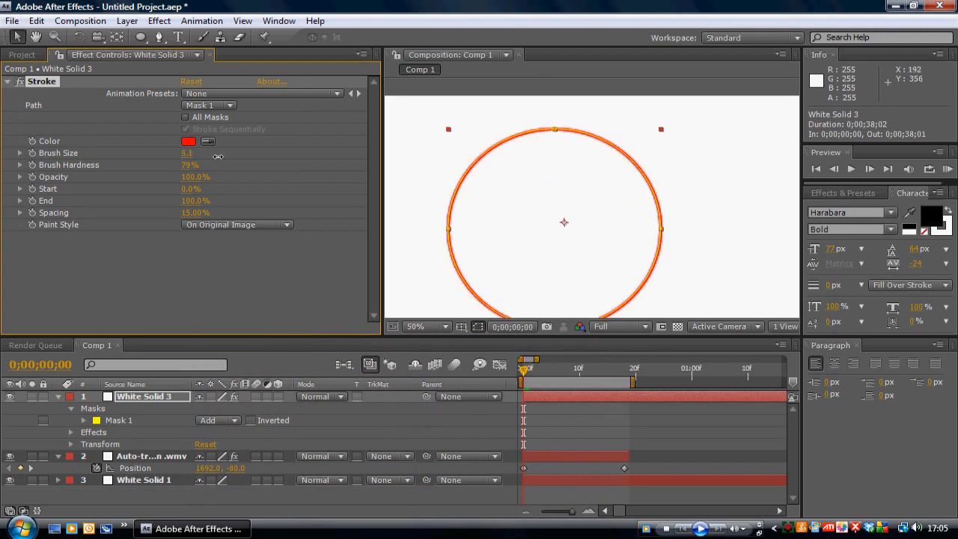
click(413, 326)
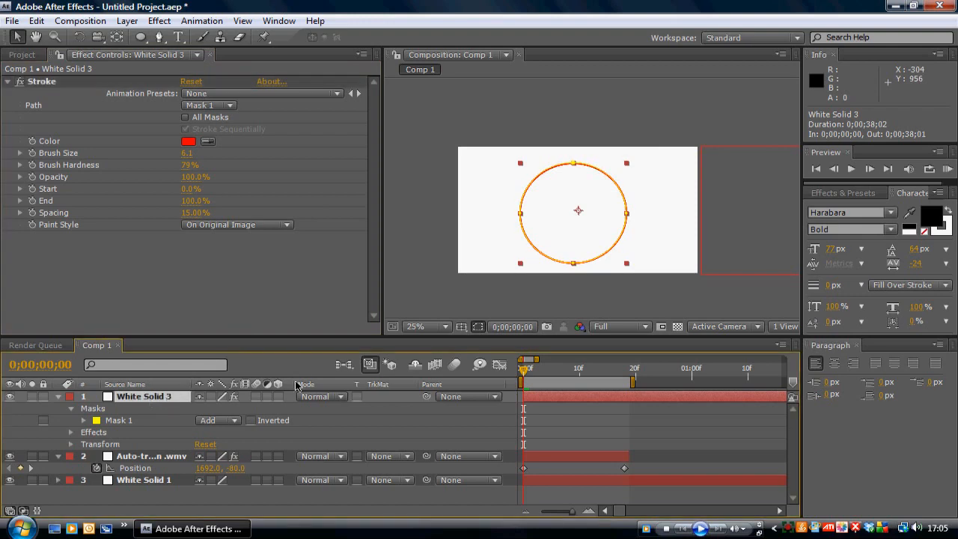
- Apply a Linear Wipe at -90° to White Solid 3, test Transition Completion and return it to 0%
click(159, 21)
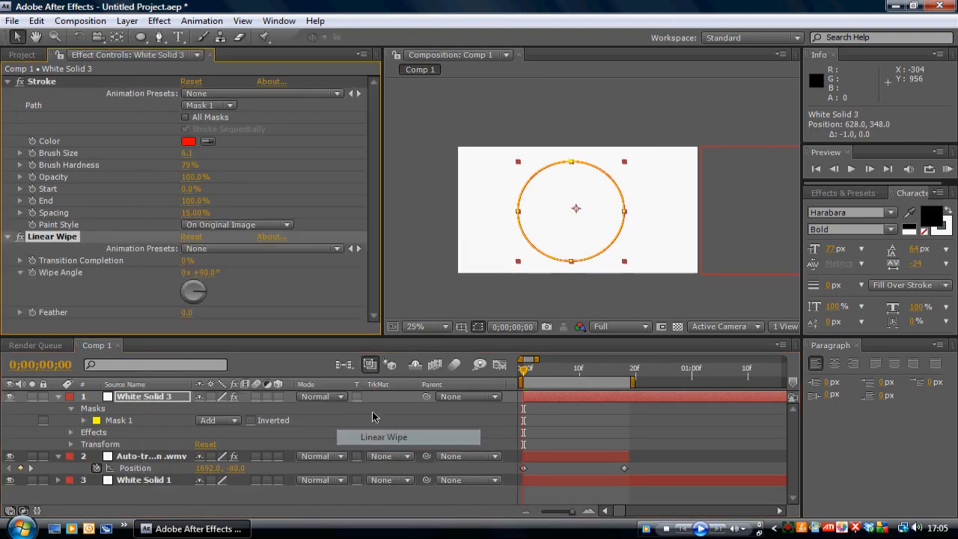
drag(187, 260, 209, 260)
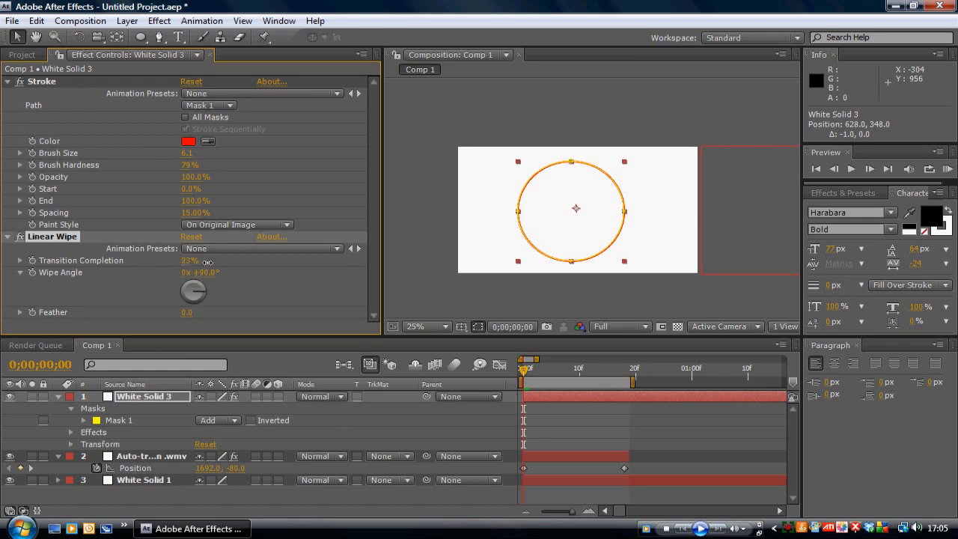
drag(189, 261, 213, 261)
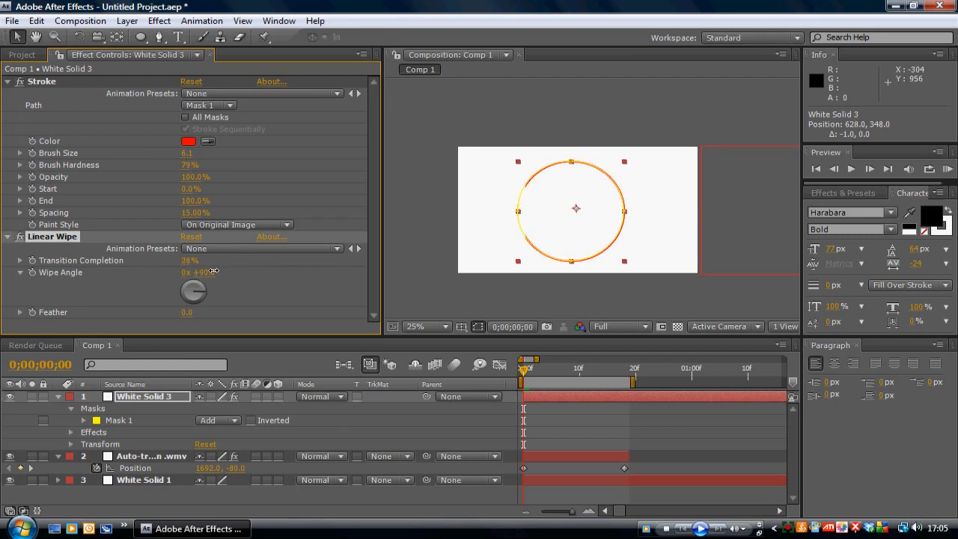
drag(189, 261, 203, 261)
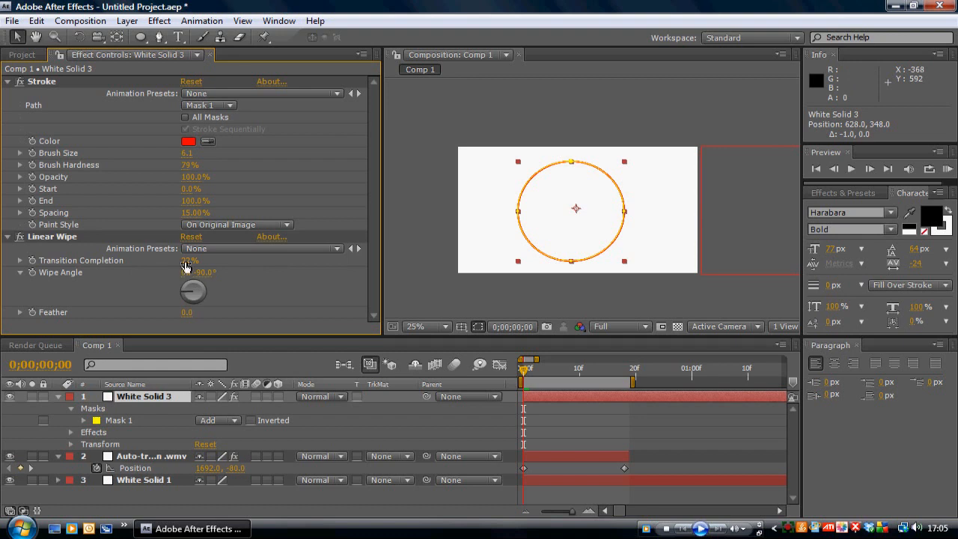
drag(186, 260, 208, 260)
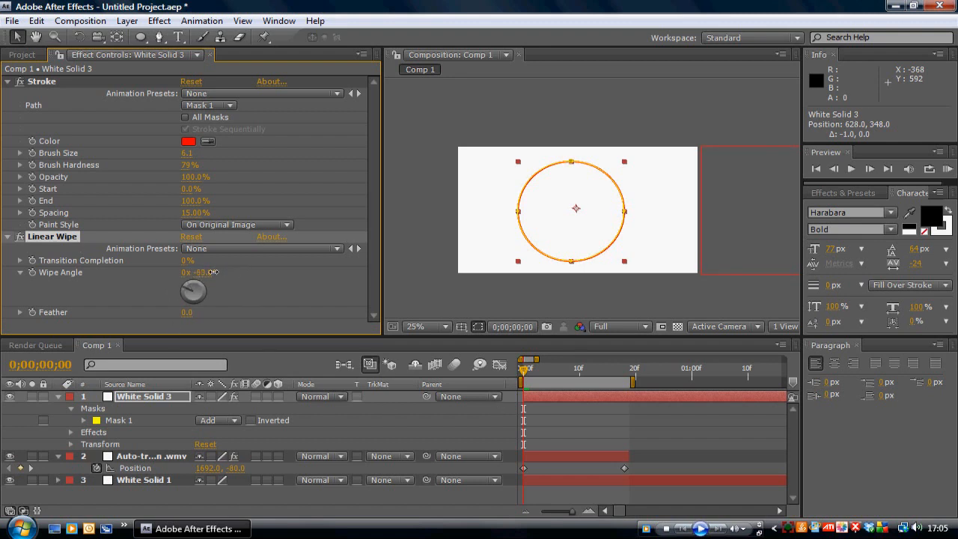
click(199, 273)
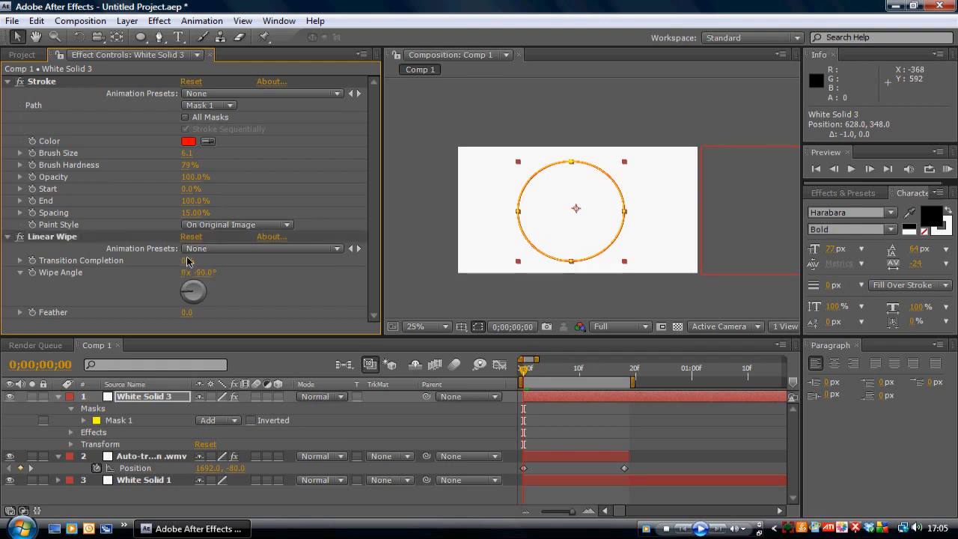
drag(188, 260, 222, 261)
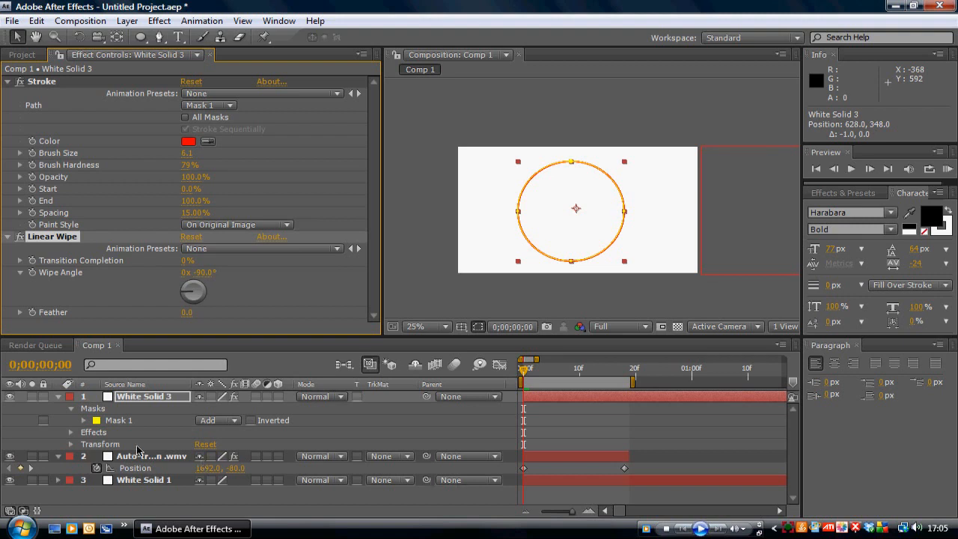
click(527, 359)
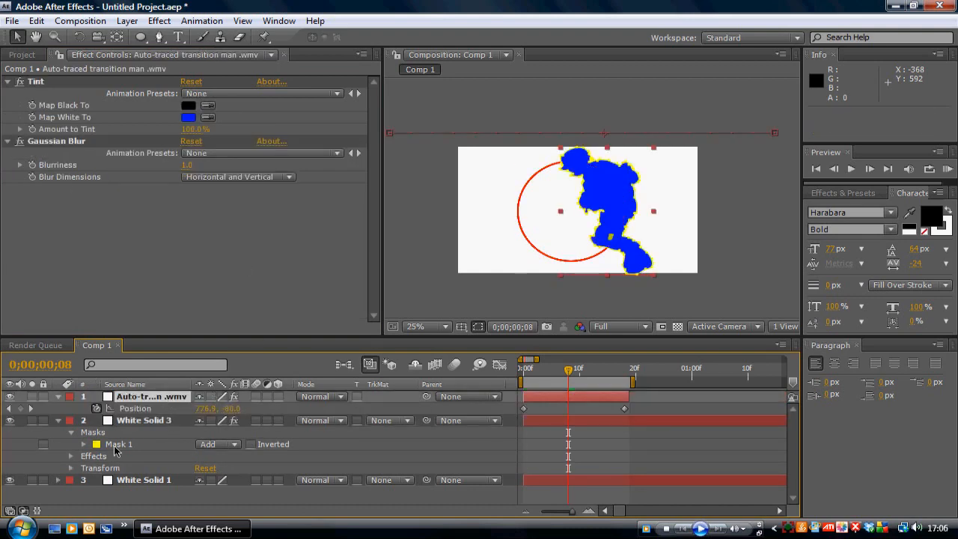
- Reveal Transition Completion on White Solid 3 and scrub to where the soldier reaches the circle
click(144, 419)
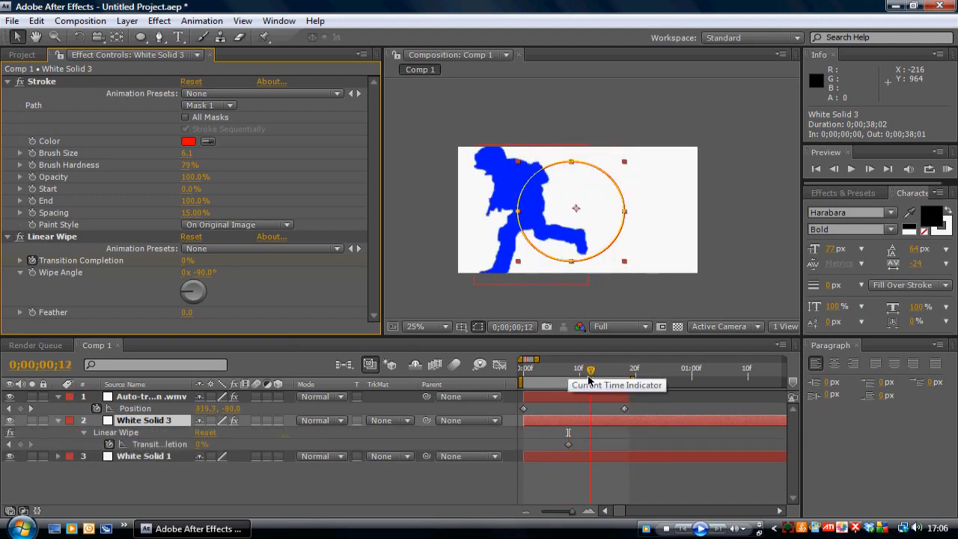
drag(590, 368, 606, 369)
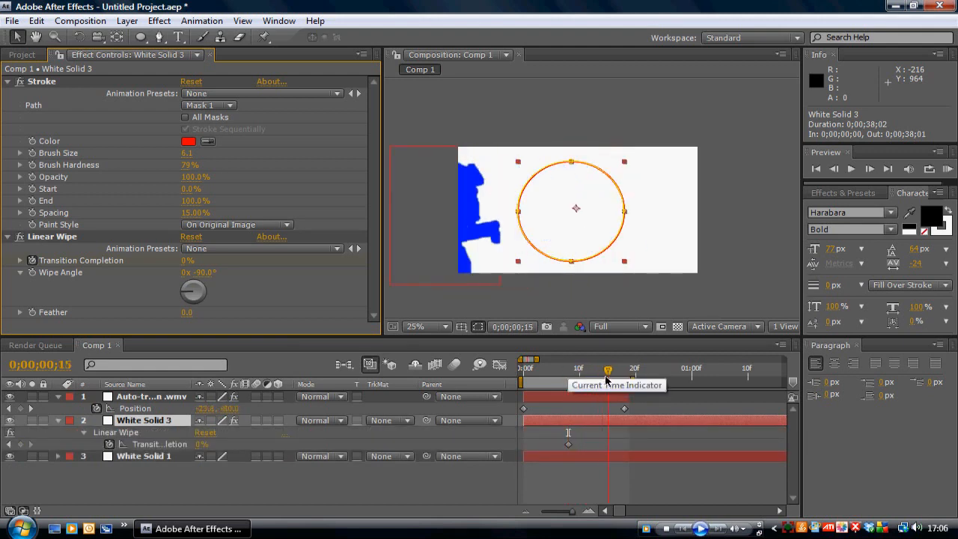
drag(608, 369, 602, 368)
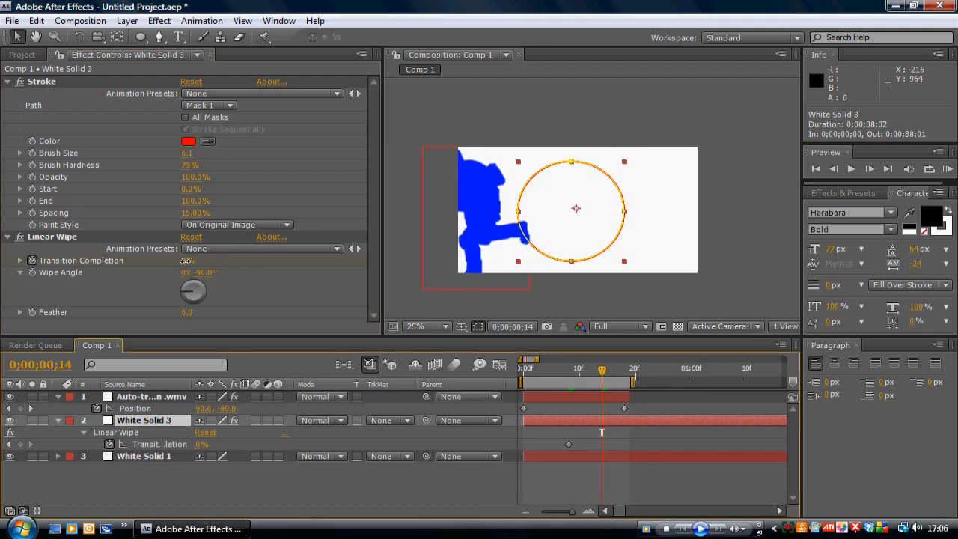
- Set Transition Completion keyframes so the red circle wipes away as the soldier passes
drag(190, 261, 249, 267)
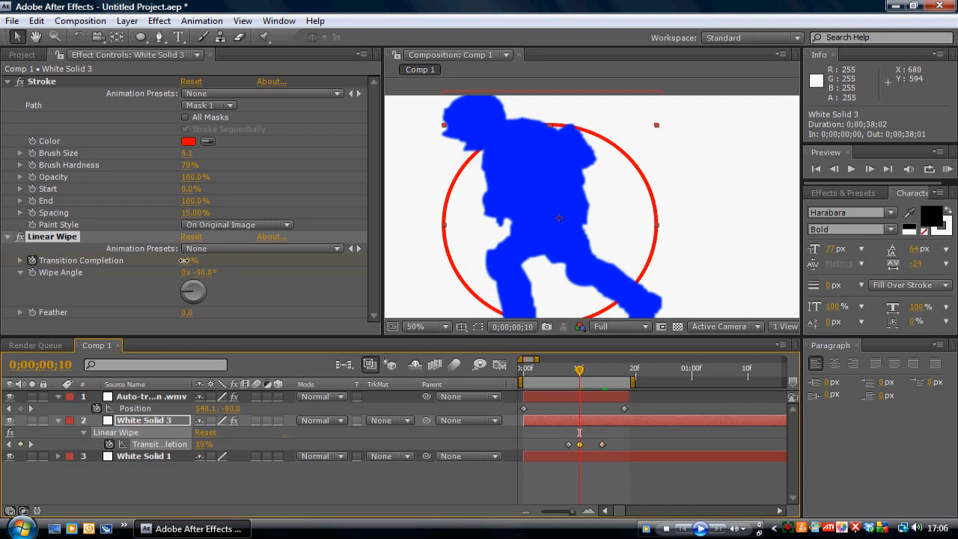
drag(187, 260, 217, 260)
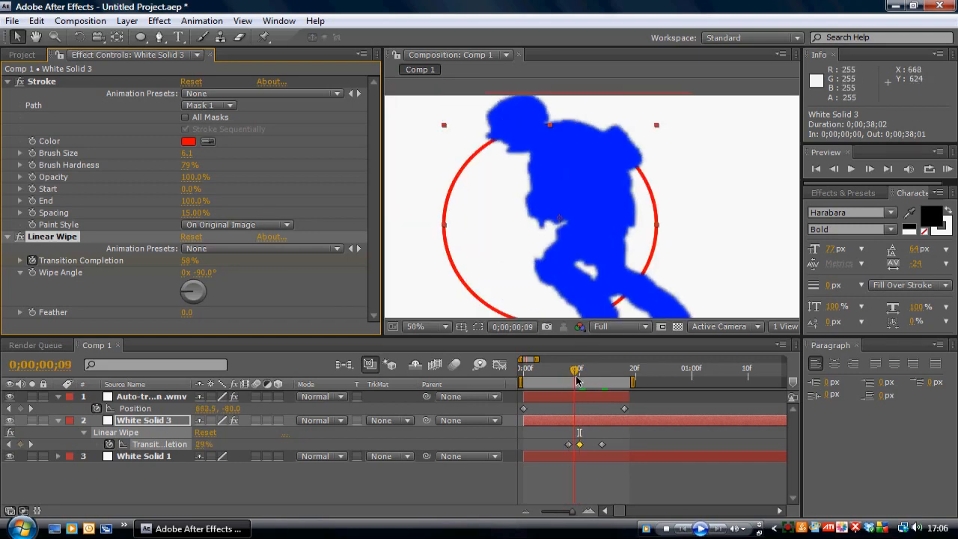
drag(189, 260, 179, 261)
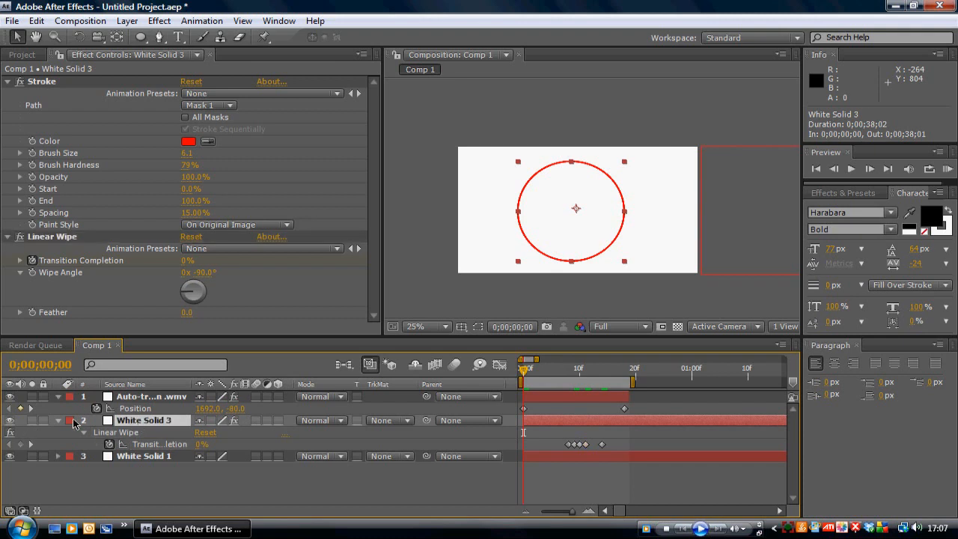
mouse_move(536, 234)
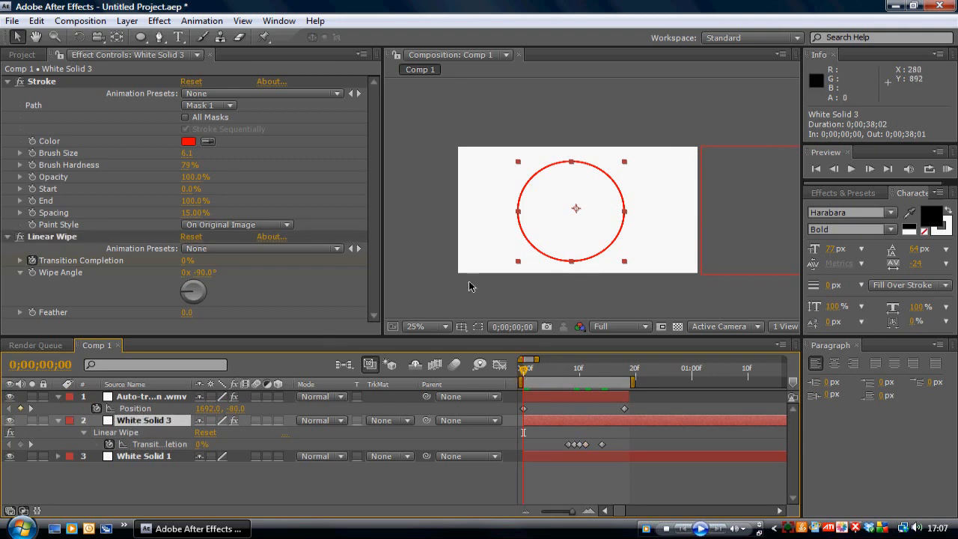
mouse_move(171, 413)
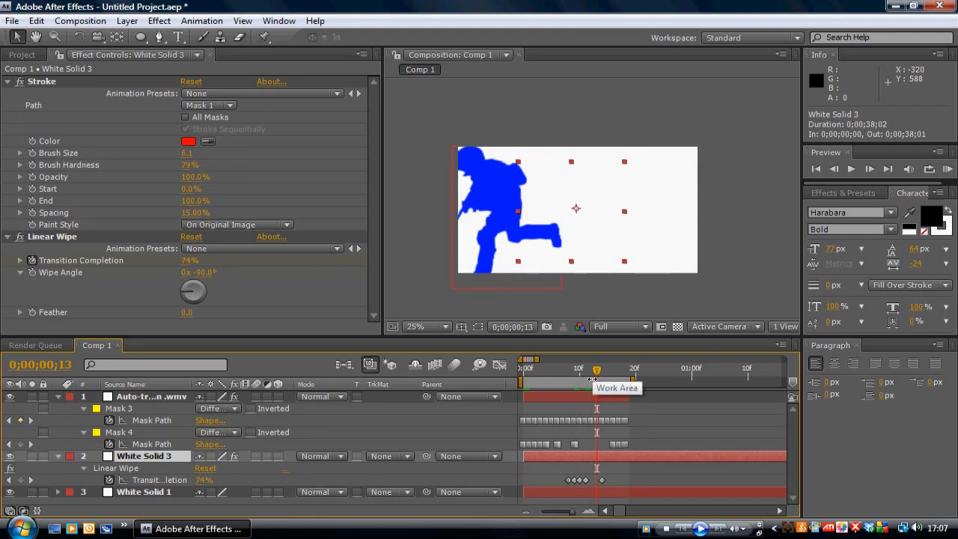
mouse_move(598, 368)
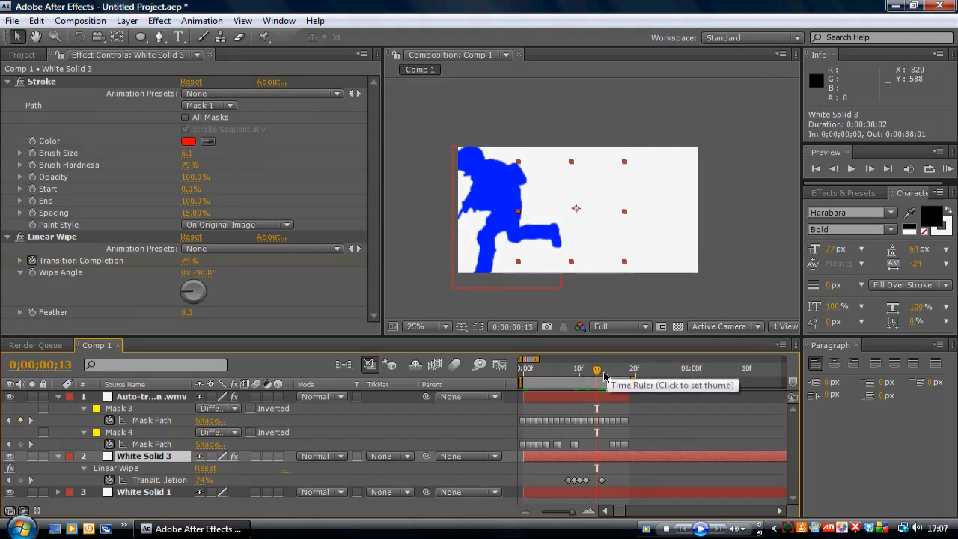